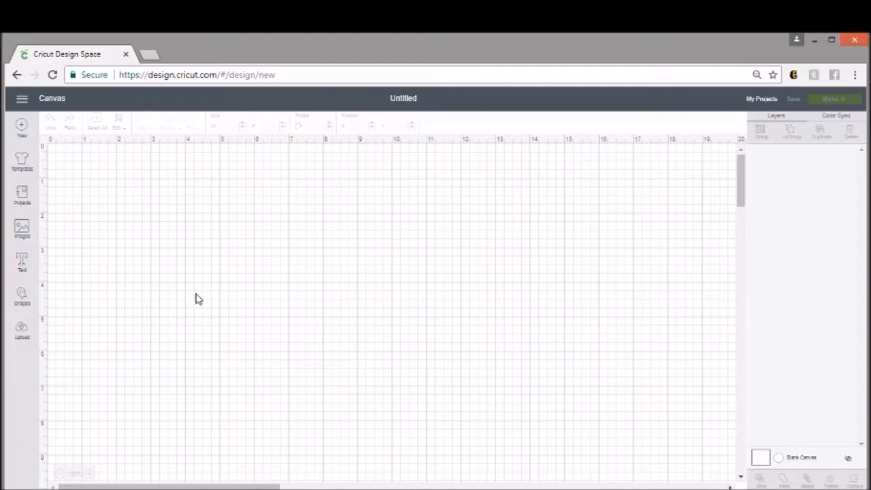
pyautogui.moveTo(238, 287)
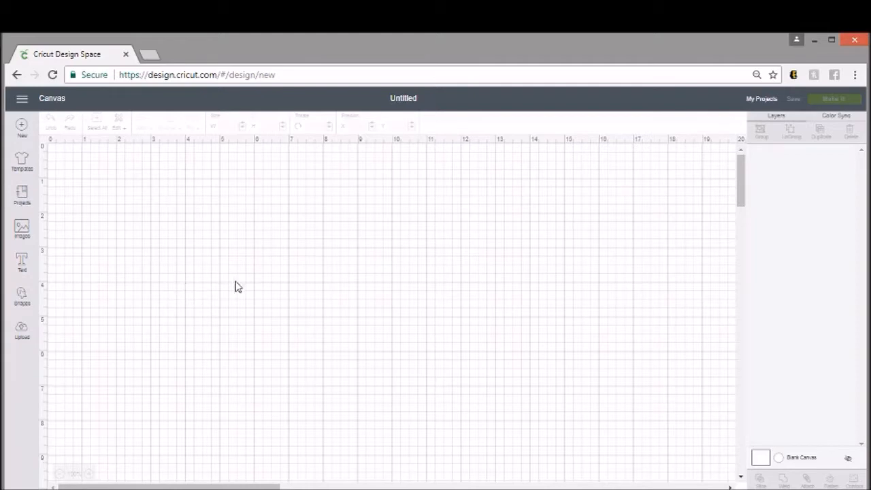
# Add a pentagon and a diamond from Shapes to the canvas.
pyautogui.click(22, 298)
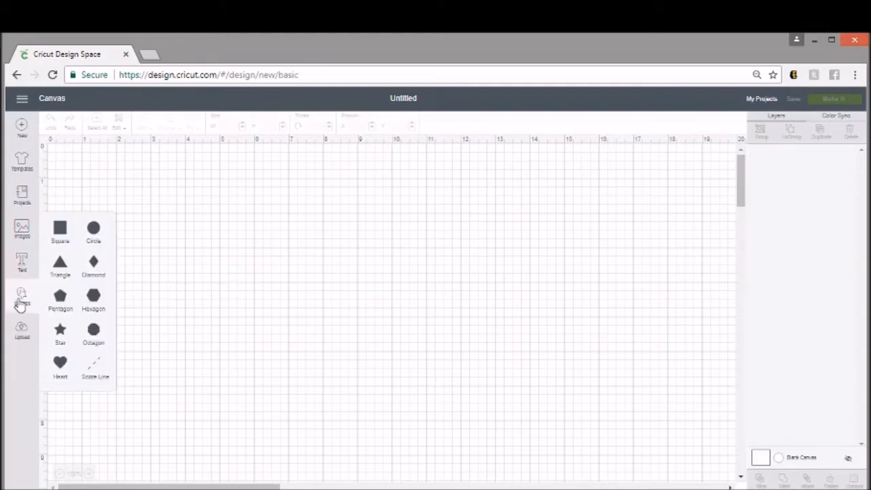
pyautogui.click(60, 296)
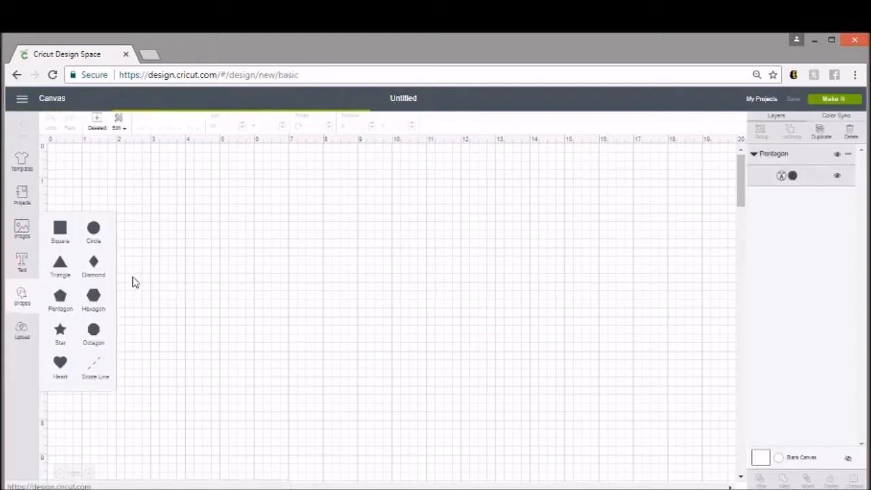
pyautogui.click(60, 295)
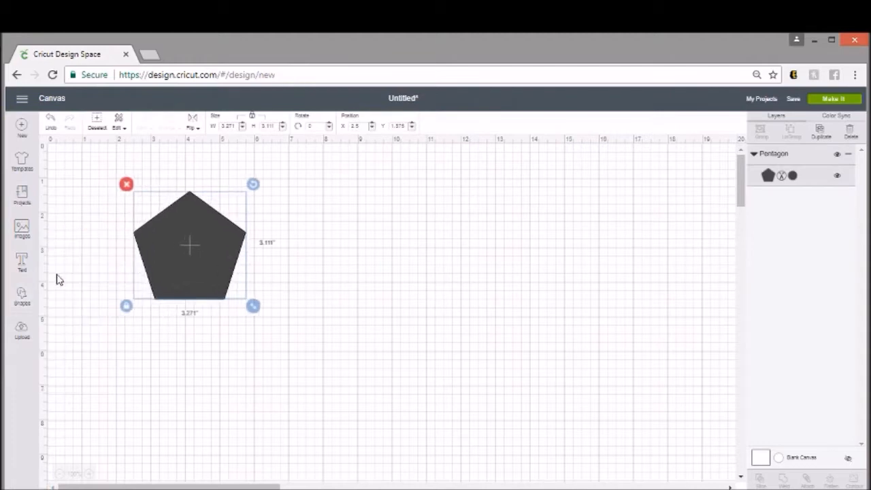
pyautogui.click(22, 296)
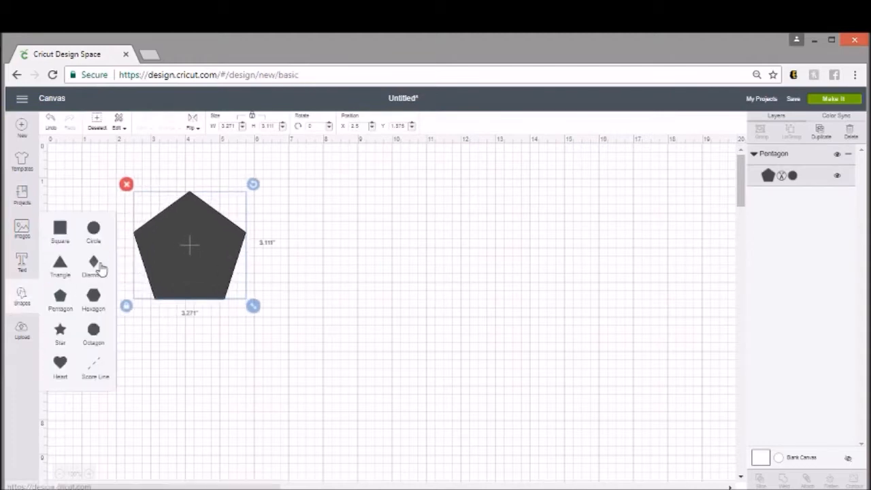
pyautogui.click(93, 265)
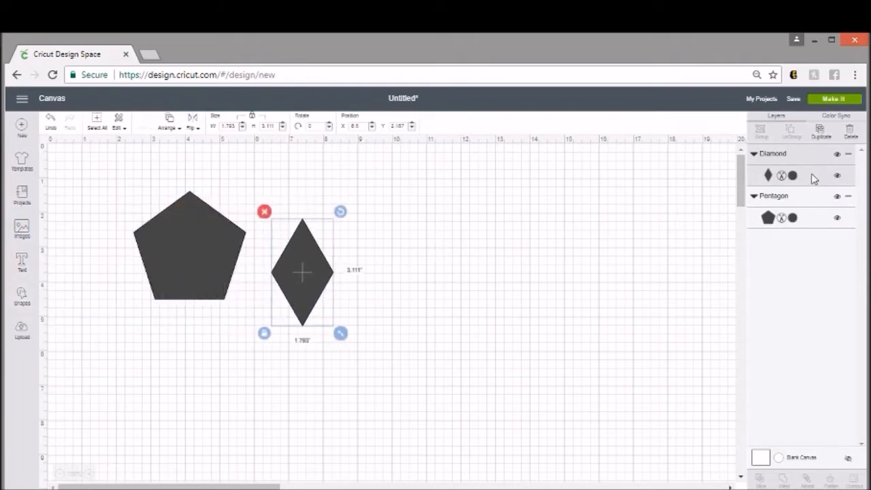
# Colour the diamond red and open the pentagon's colour swatch to recolour it teal.
pyautogui.click(793, 175)
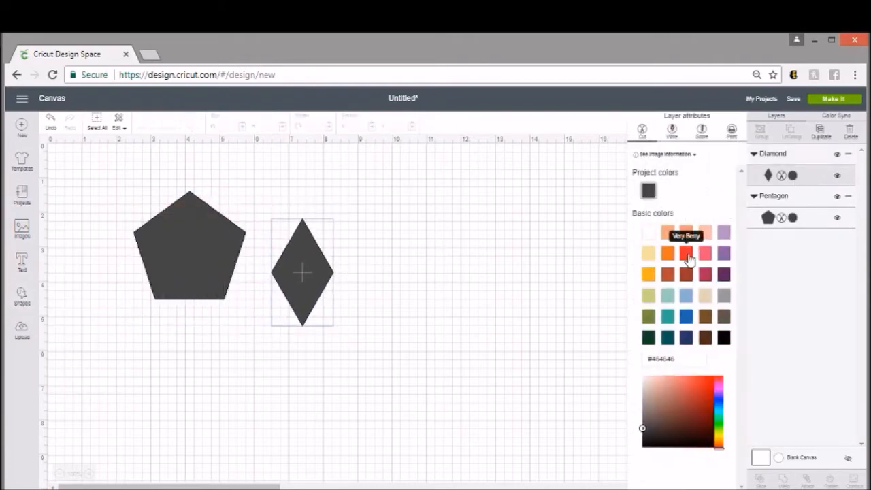
pyautogui.click(686, 253)
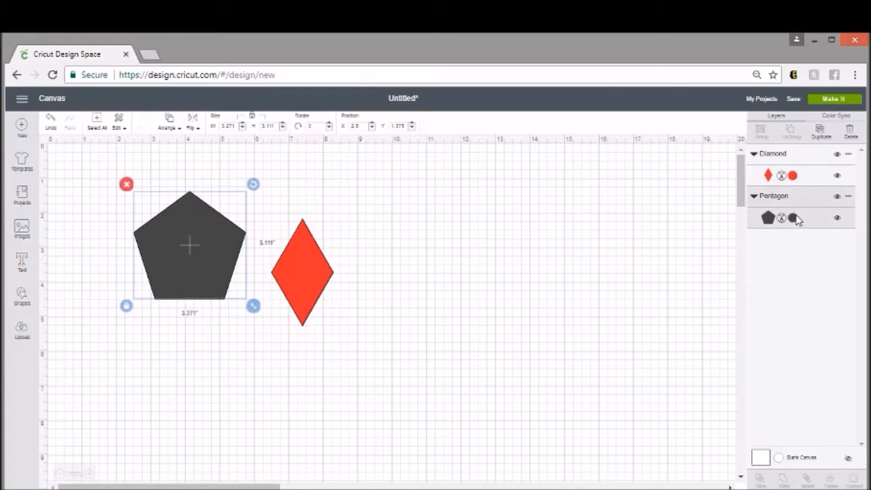
pyautogui.click(792, 218)
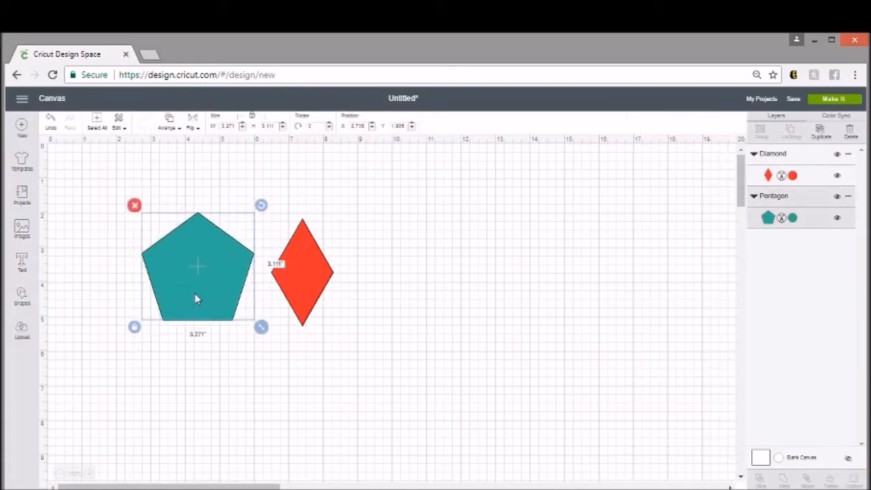
# Nudge the pentagon against the diamond and check the two-mat cut preview.
pyautogui.moveTo(198, 265); pyautogui.dragTo(210, 274)
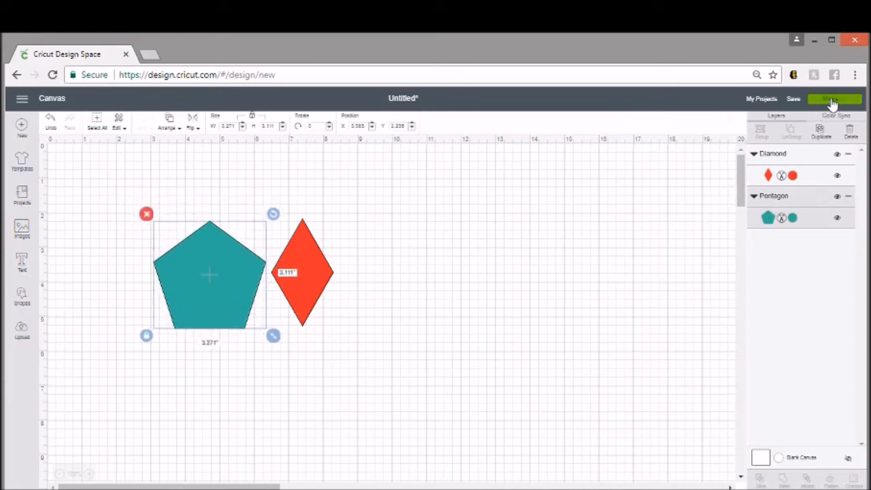
pyautogui.click(832, 99)
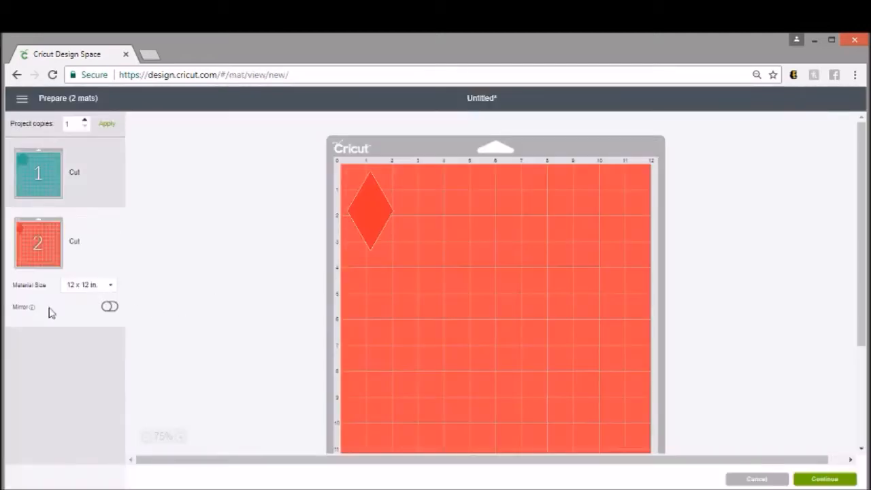
pyautogui.moveTo(315, 188)
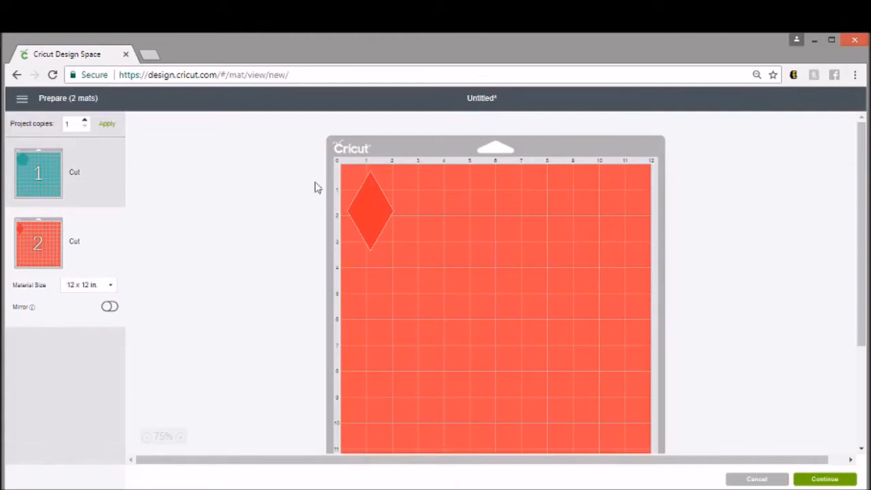
pyautogui.moveTo(713, 407)
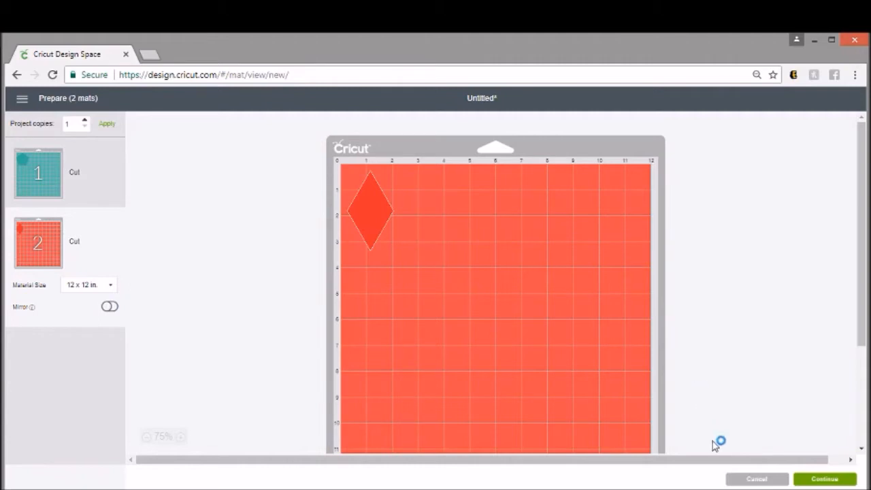
pyautogui.click(756, 478)
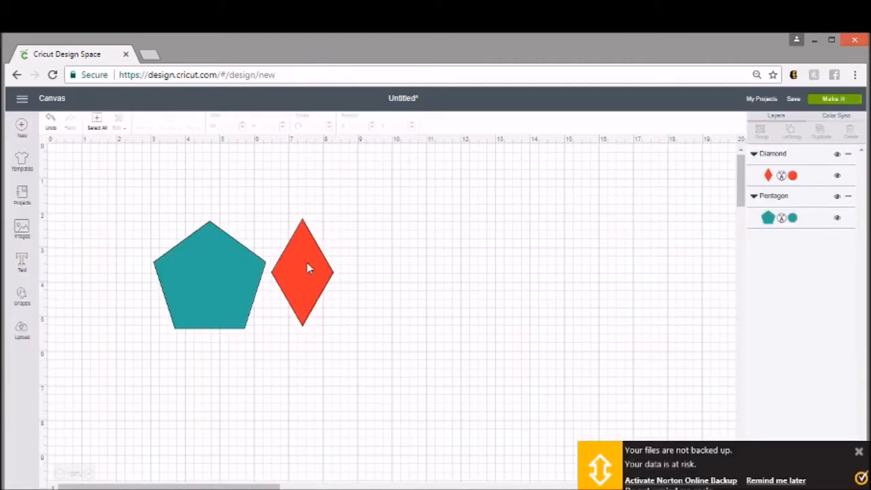
# Attach the diamond and pentagon as one teal group and confirm a single 12×12 mat.
pyautogui.click(302, 272)
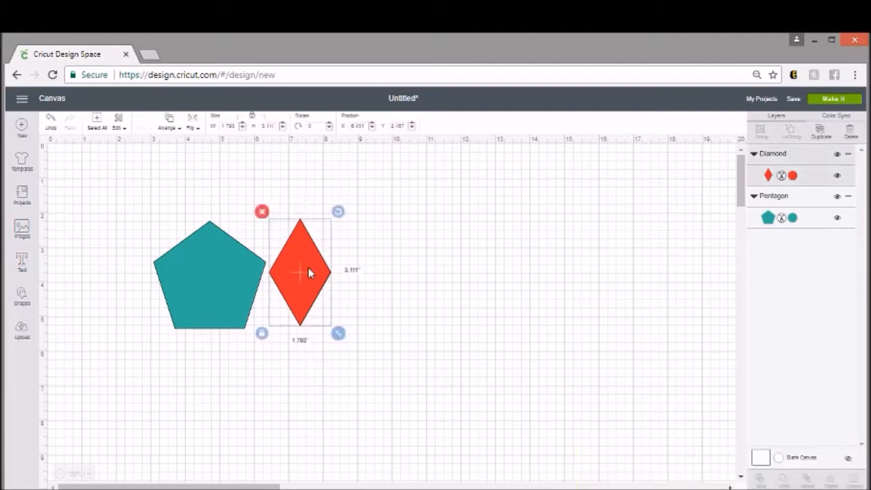
pyautogui.moveTo(379, 250)
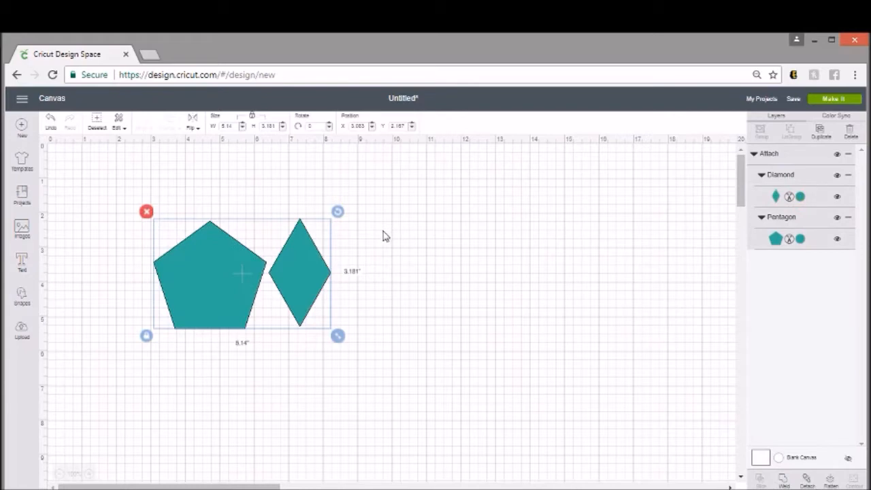
pyautogui.moveTo(834, 171)
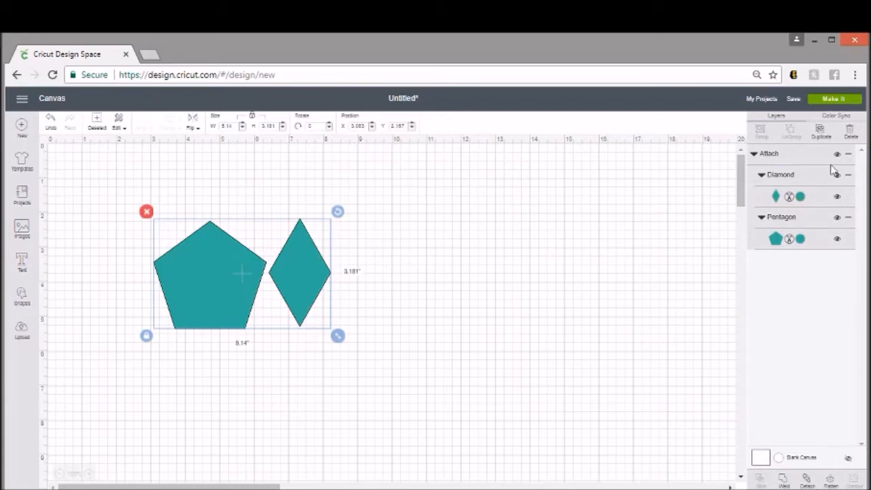
pyautogui.moveTo(3, 252)
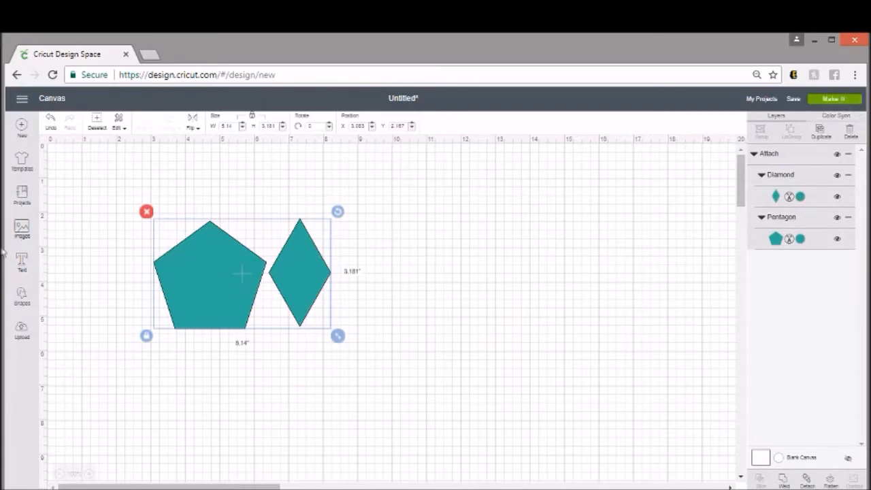
pyautogui.click(834, 99)
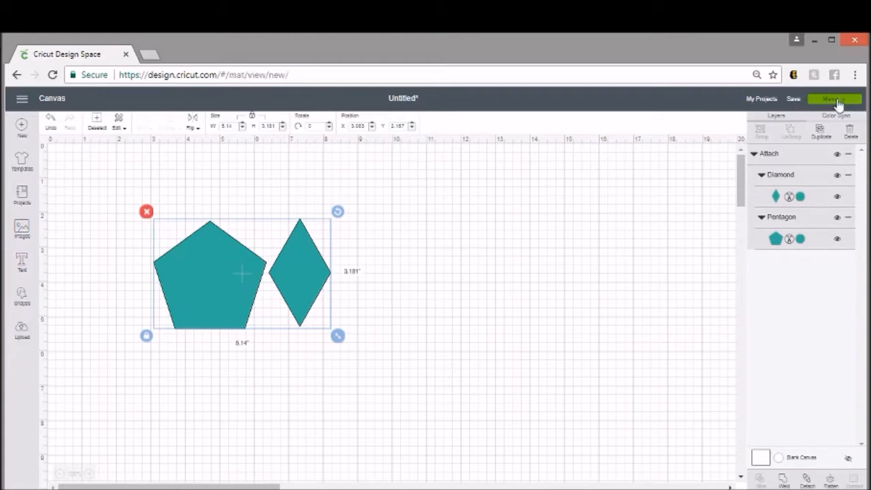
pyautogui.click(834, 99)
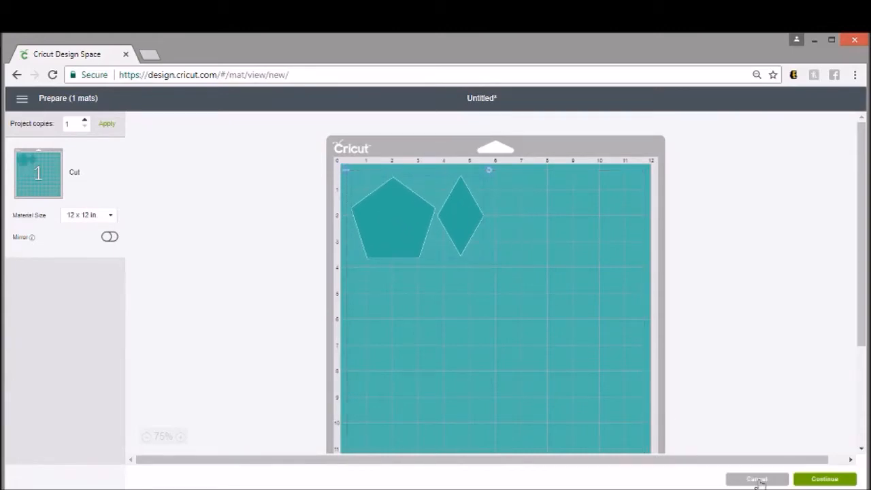
pyautogui.click(756, 479)
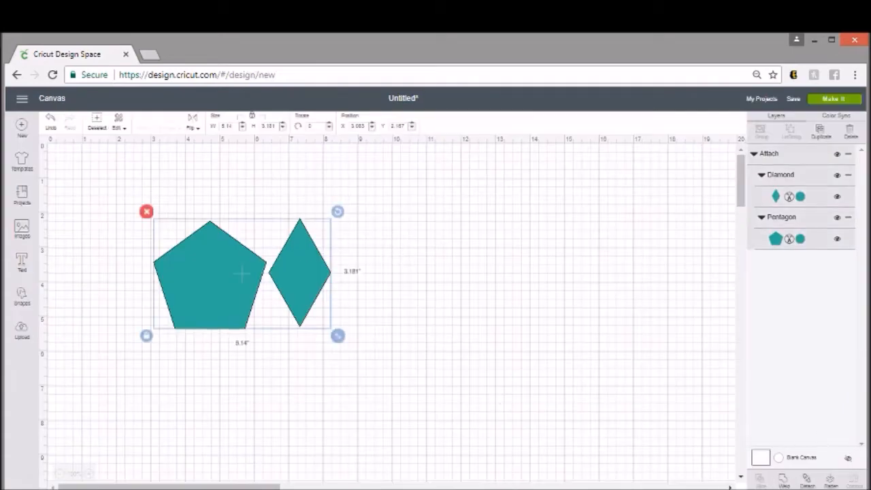
# Detach the shapes, revert a trial weld, and move the diamond clear of the pentagon.
pyautogui.click(408, 315)
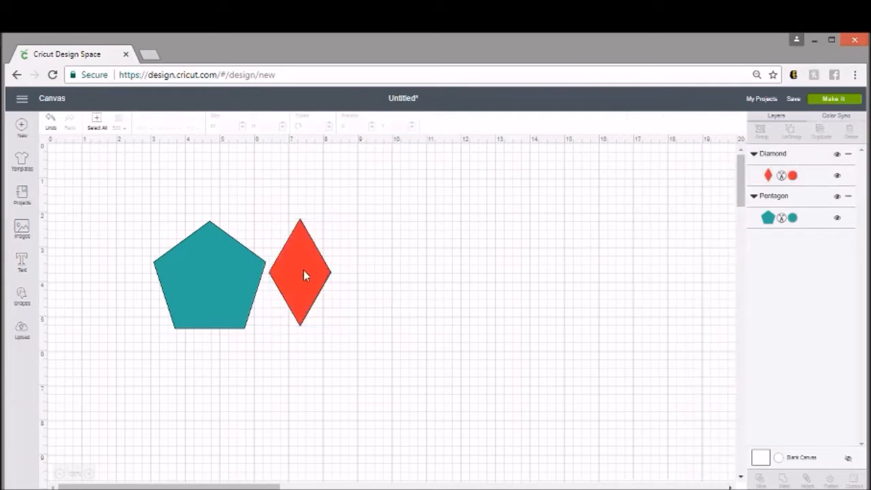
pyautogui.click(303, 275)
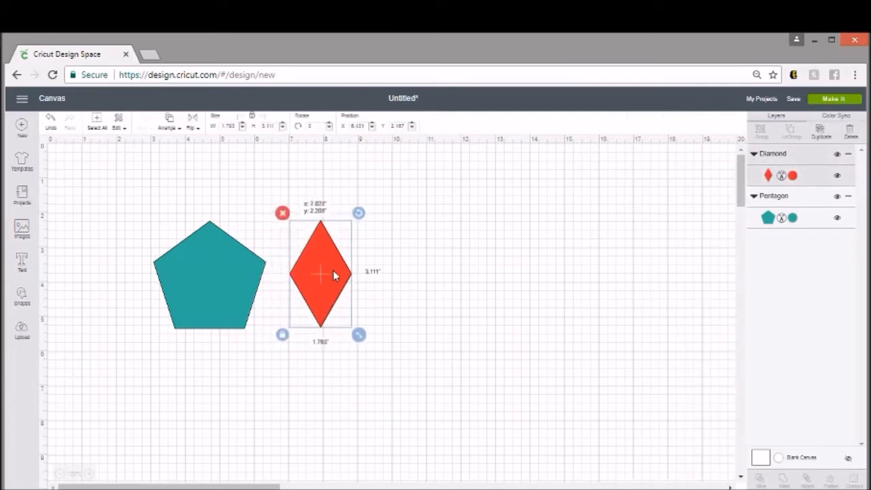
pyautogui.moveTo(334, 275); pyautogui.dragTo(312, 275)
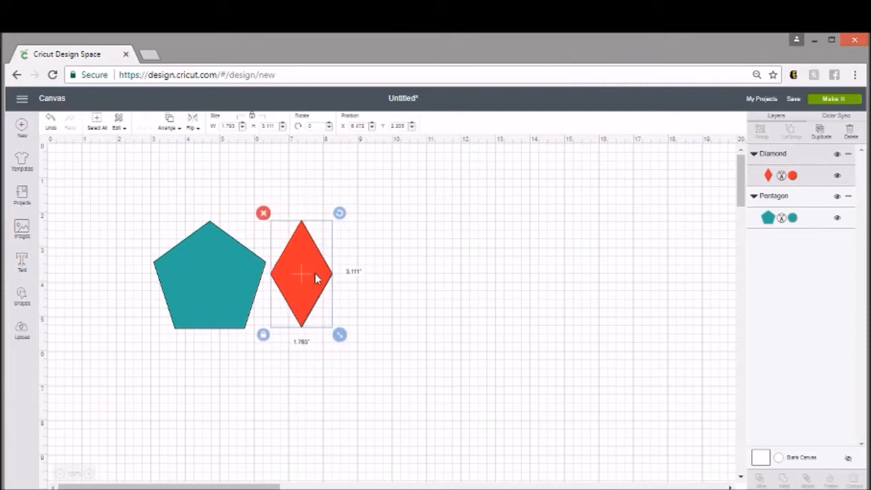
pyautogui.moveTo(314, 276); pyautogui.dragTo(246, 276)
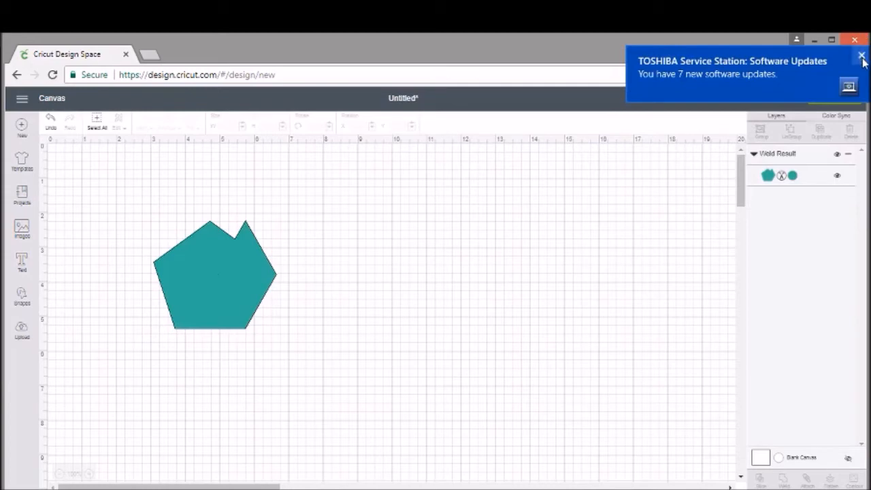
pyautogui.click(862, 55)
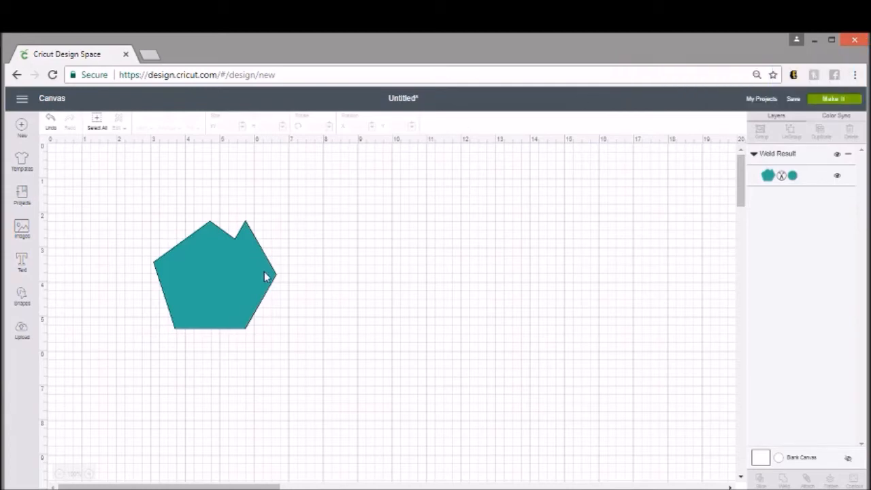
pyautogui.moveTo(188, 210)
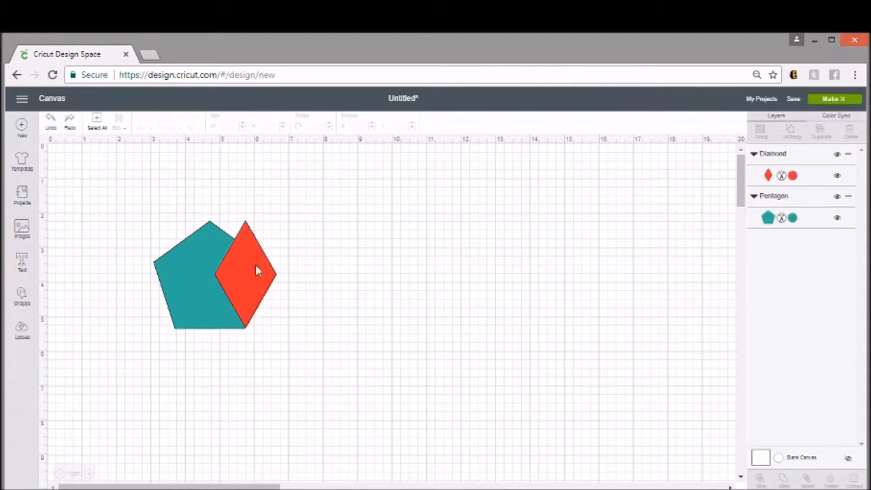
pyautogui.moveTo(255, 270); pyautogui.dragTo(334, 272)
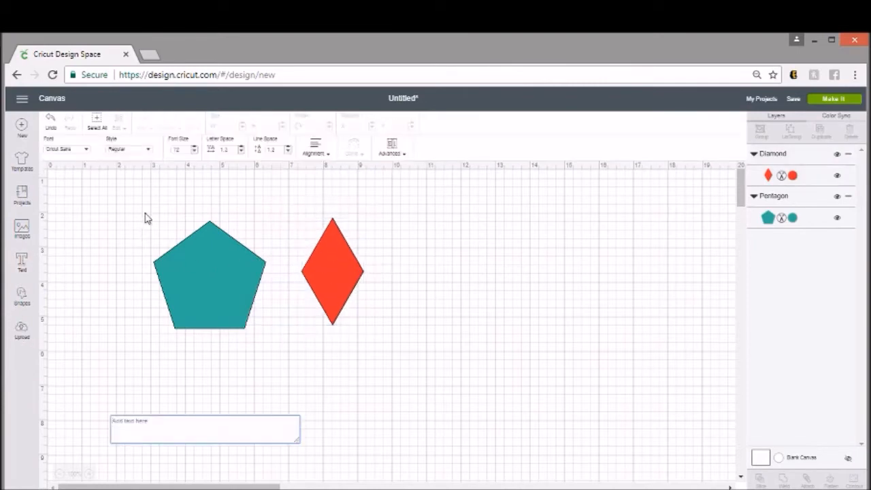
# Add 'good morning' in the I Love Glitter font and shift the shapes left.
pyautogui.write('good morning')
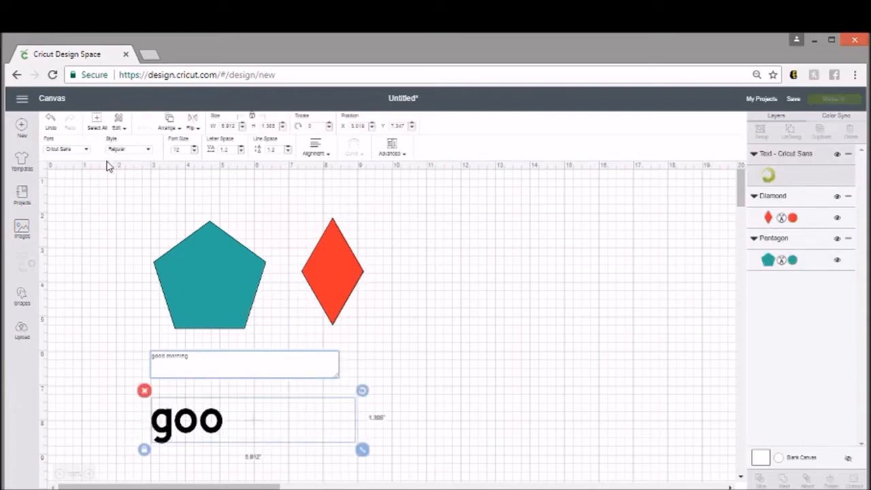
pyautogui.click(66, 150)
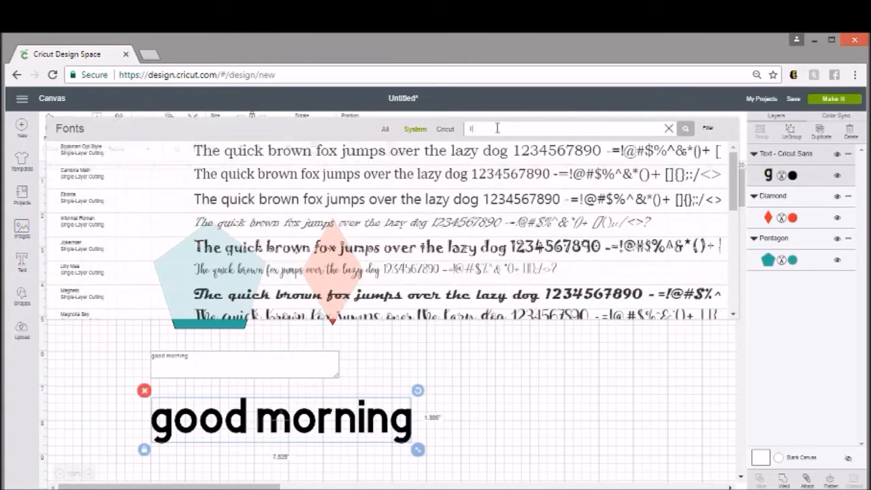
pyautogui.write('I love')
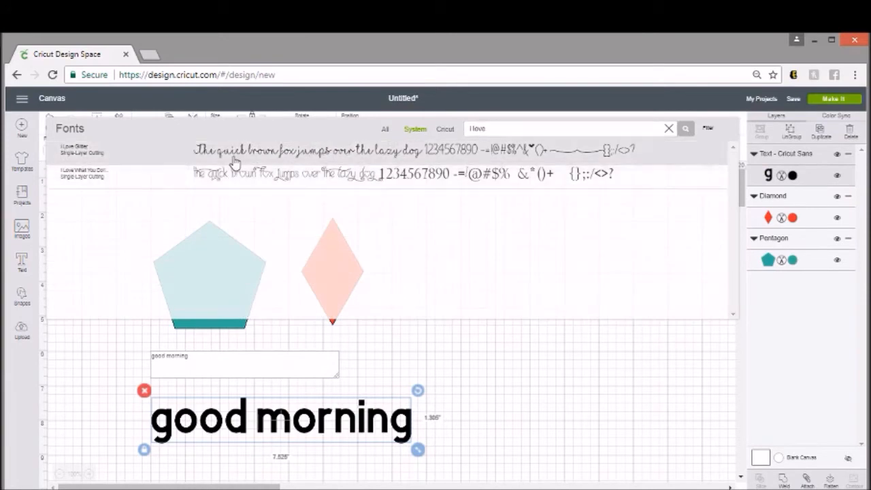
pyautogui.click(85, 150)
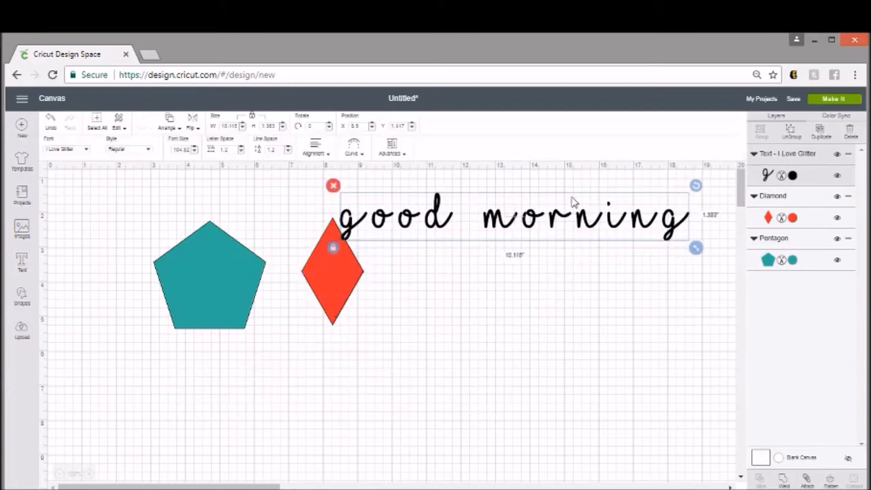
pyautogui.moveTo(333, 272); pyautogui.dragTo(201, 306)
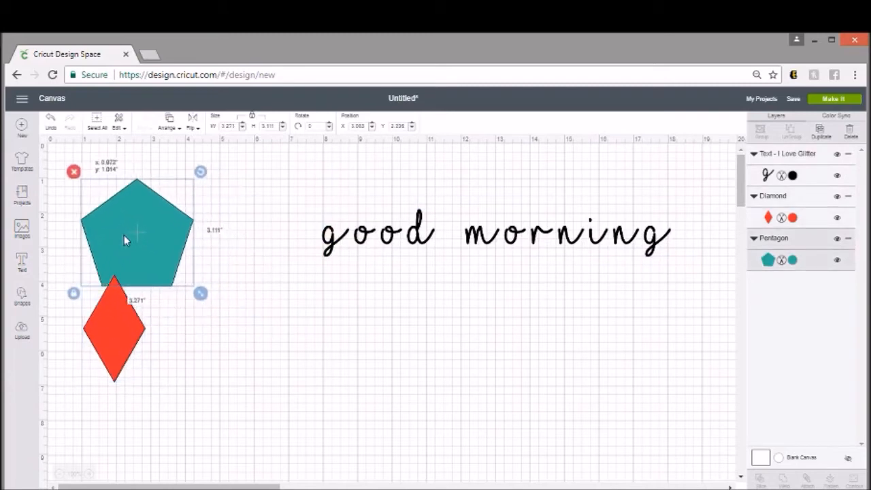
pyautogui.click(494, 231)
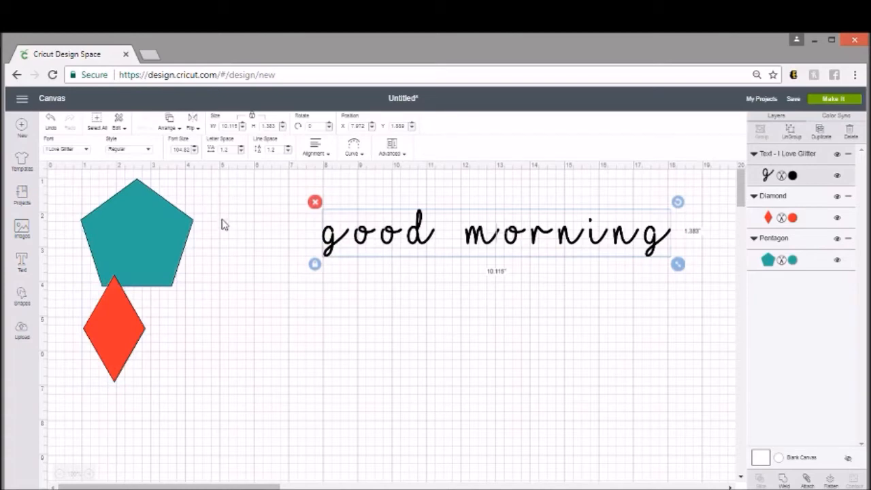
pyautogui.moveTo(252, 168)
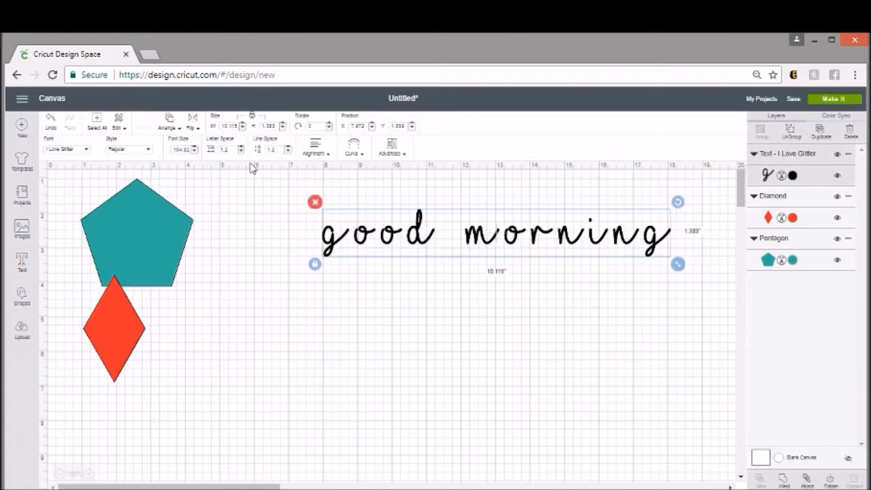
# Reduce the 'good morning' letter spacing to -0.8, then deselect the text.
pyautogui.click(242, 151)
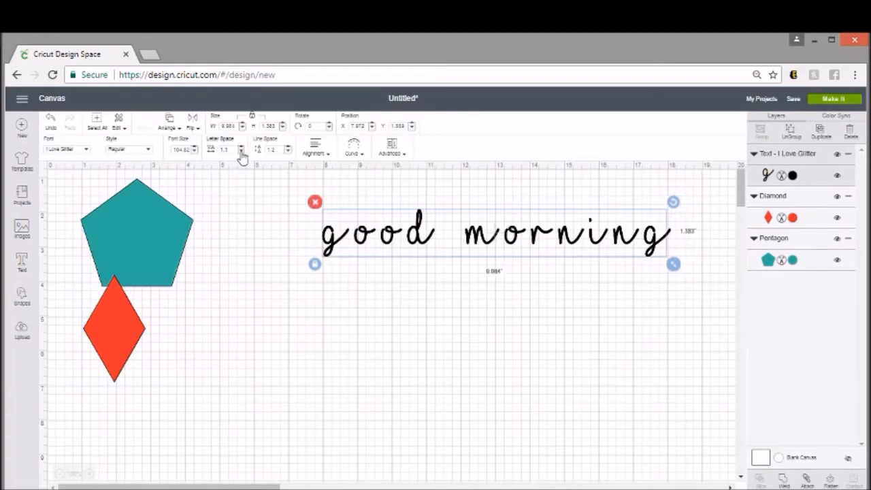
pyautogui.click(242, 152)
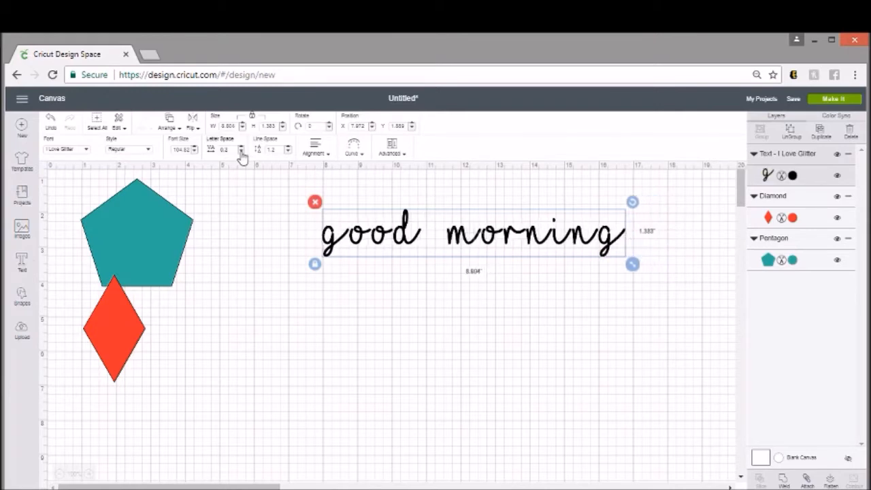
pyautogui.click(242, 152)
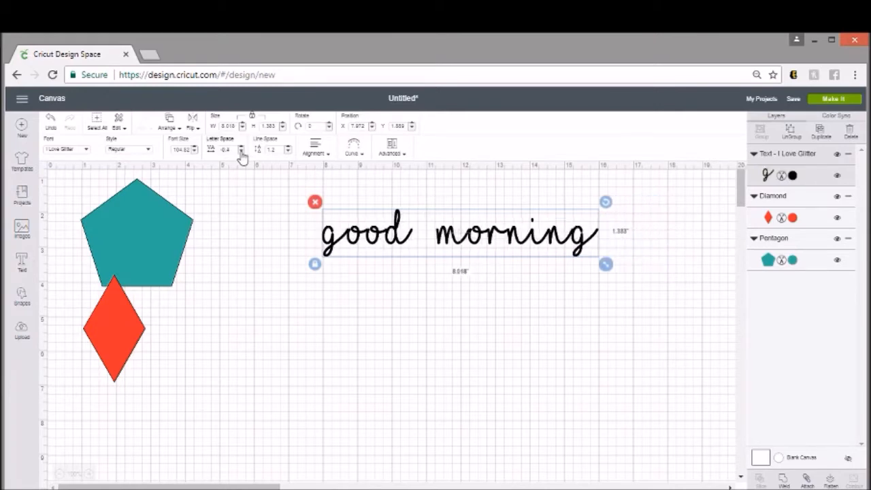
pyautogui.click(242, 151)
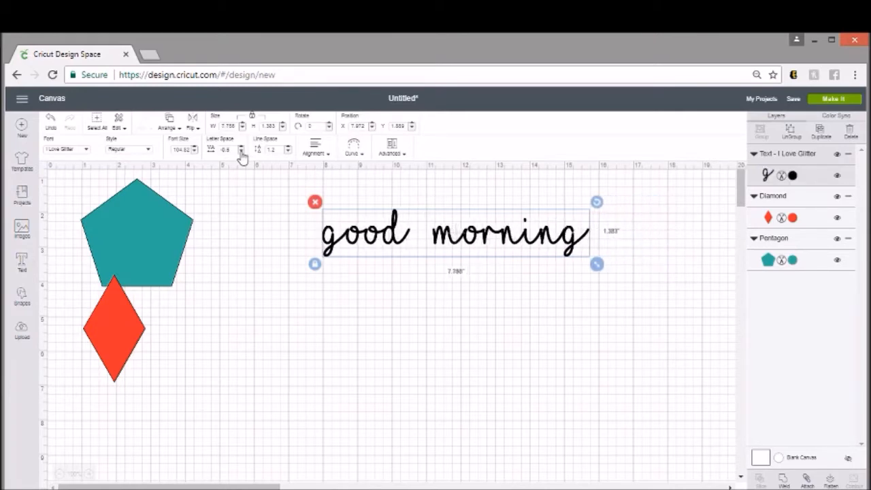
pyautogui.click(242, 152)
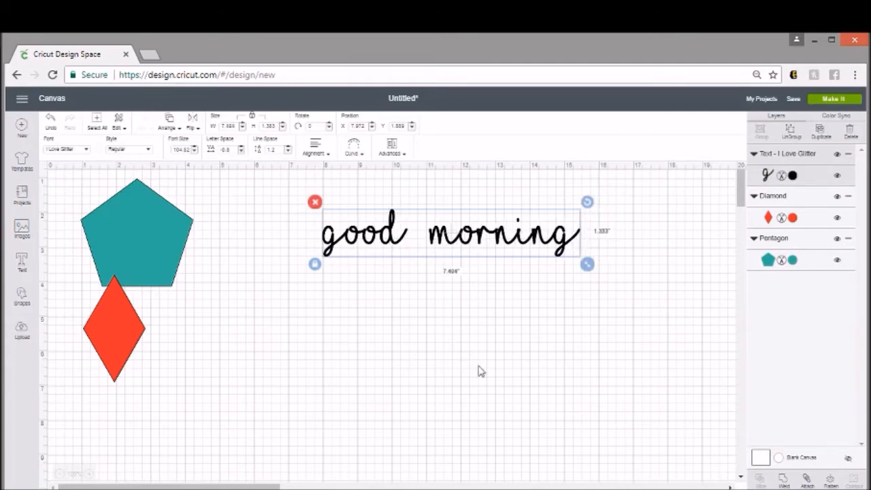
pyautogui.click(480, 371)
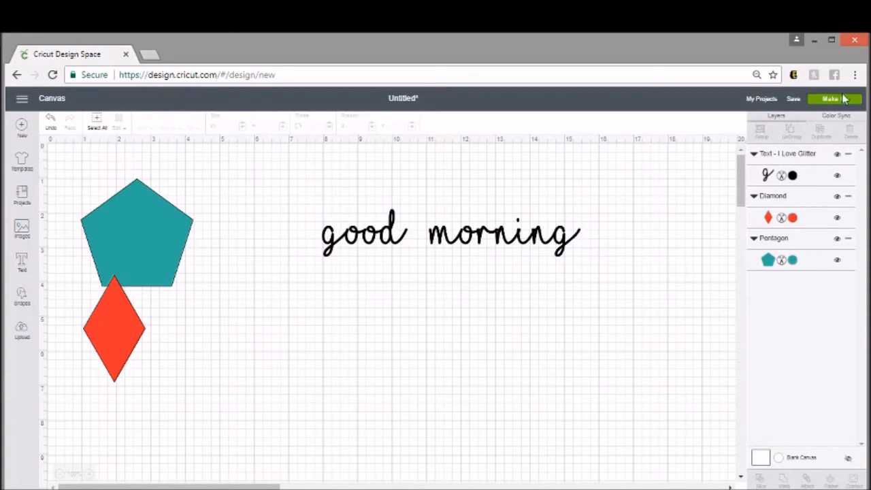
pyautogui.click(832, 99)
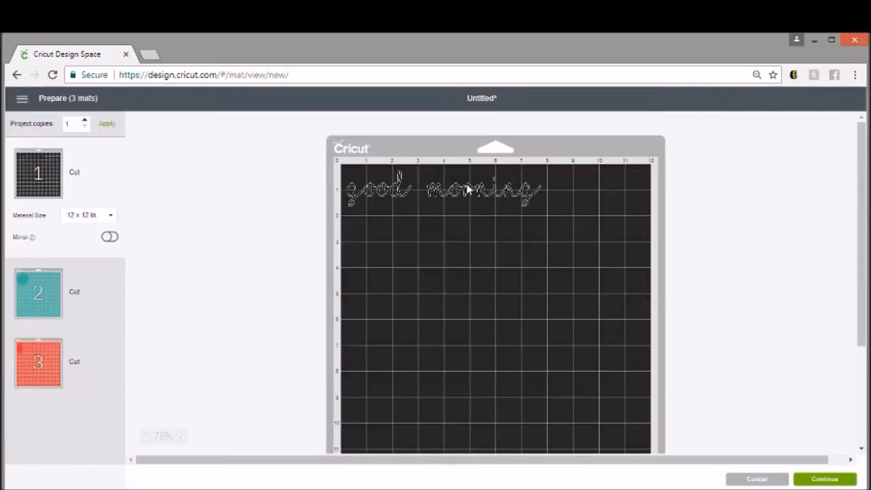
pyautogui.moveTo(473, 200)
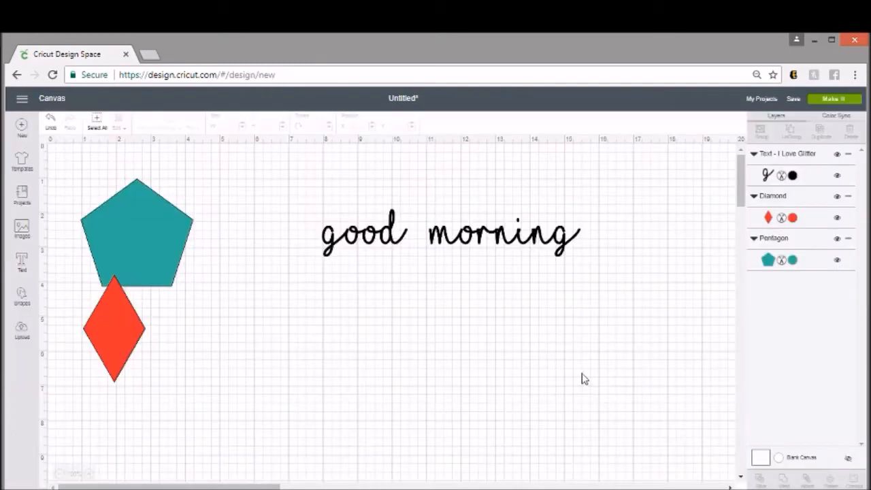
pyautogui.moveTo(530, 245)
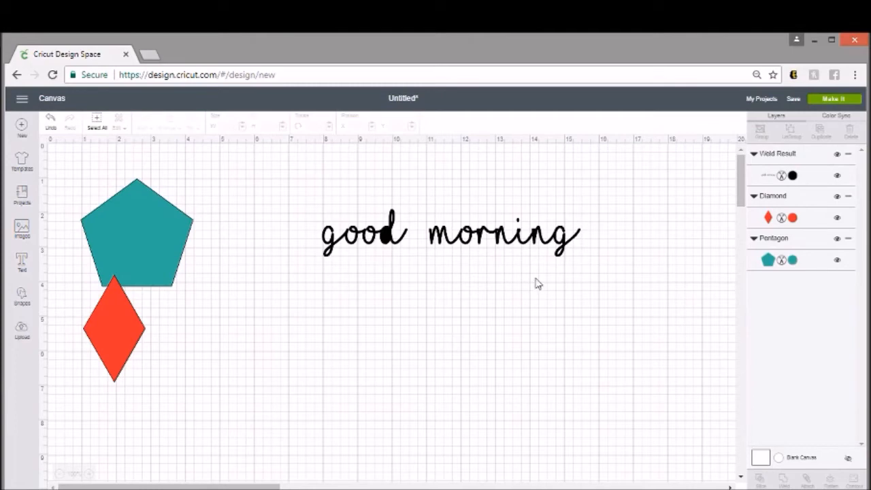
pyautogui.moveTo(385, 238)
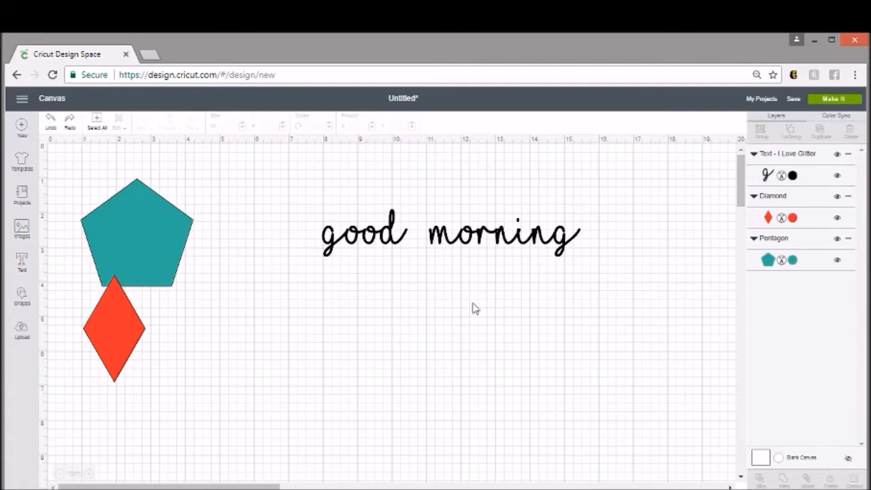
# Enlarge 'good morning' to about 11.7 inches wide and place it beside the pentagon.
pyautogui.click(450, 234)
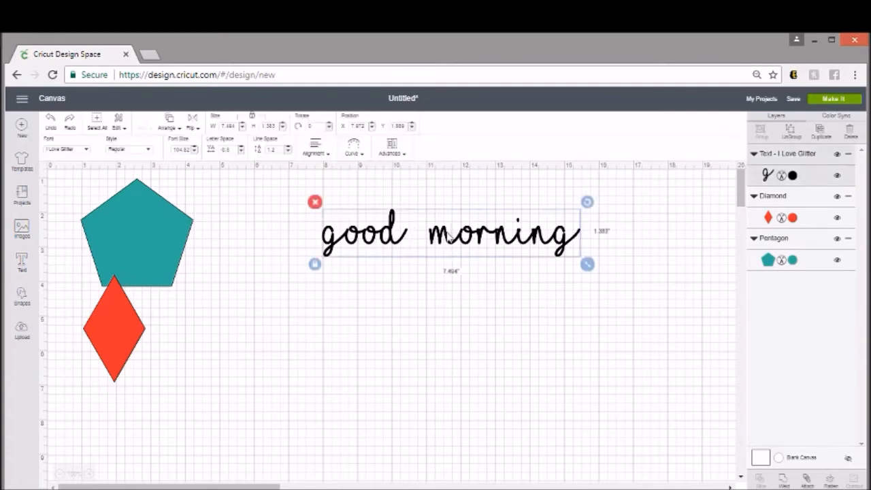
pyautogui.moveTo(588, 265); pyautogui.dragTo(731, 290)
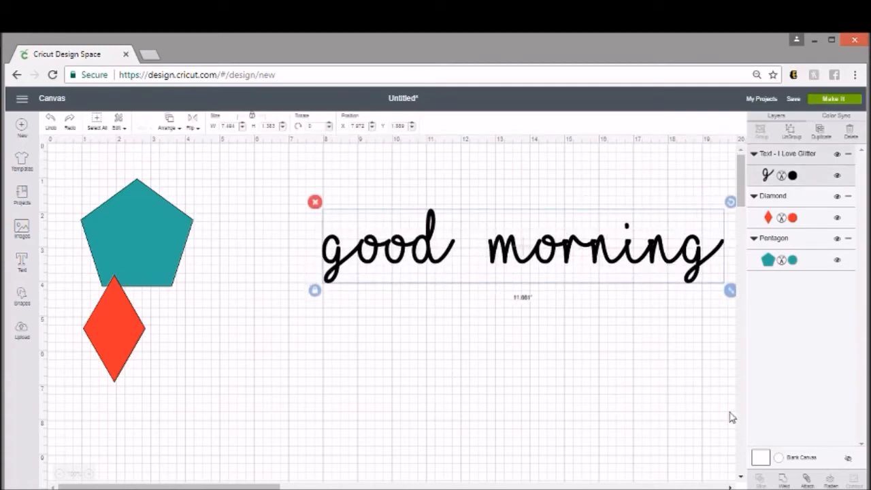
pyautogui.moveTo(730, 290); pyautogui.dragTo(601, 310)
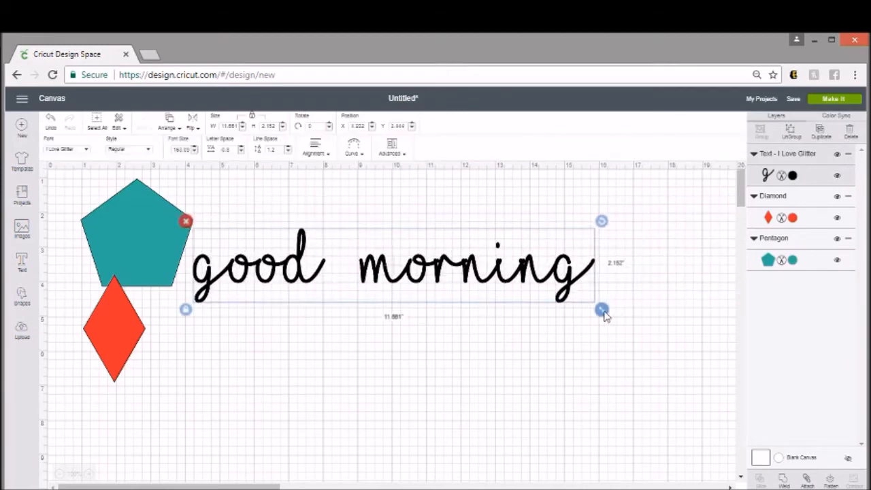
pyautogui.moveTo(601, 309); pyautogui.dragTo(694, 327)
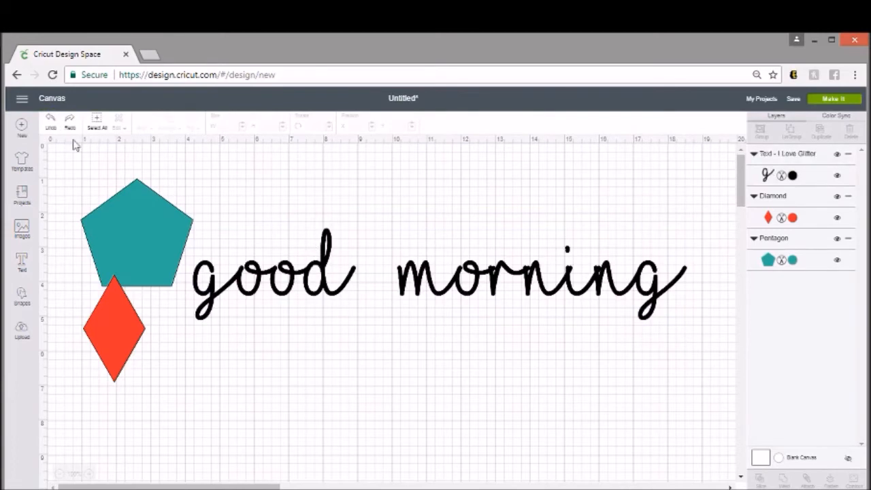
pyautogui.moveTo(590, 268)
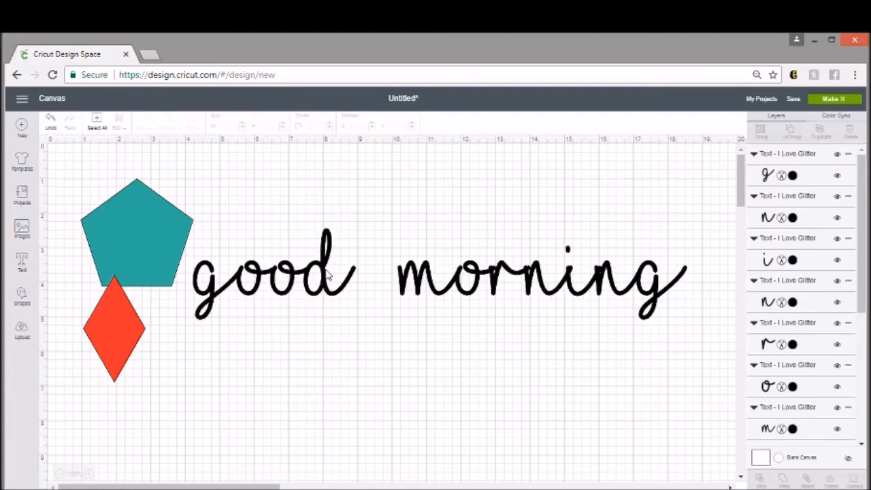
# Select the lettering and pentagon together and weld them into one teal layer.
pyautogui.click(327, 276)
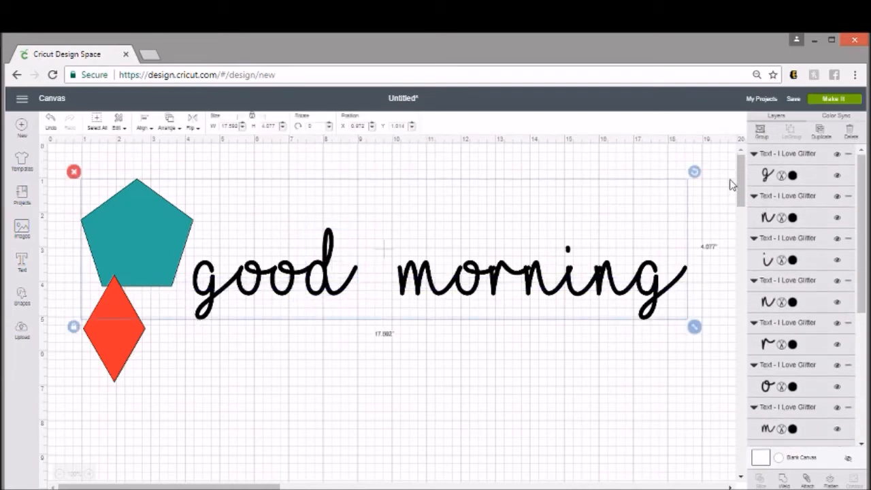
pyautogui.click(775, 123)
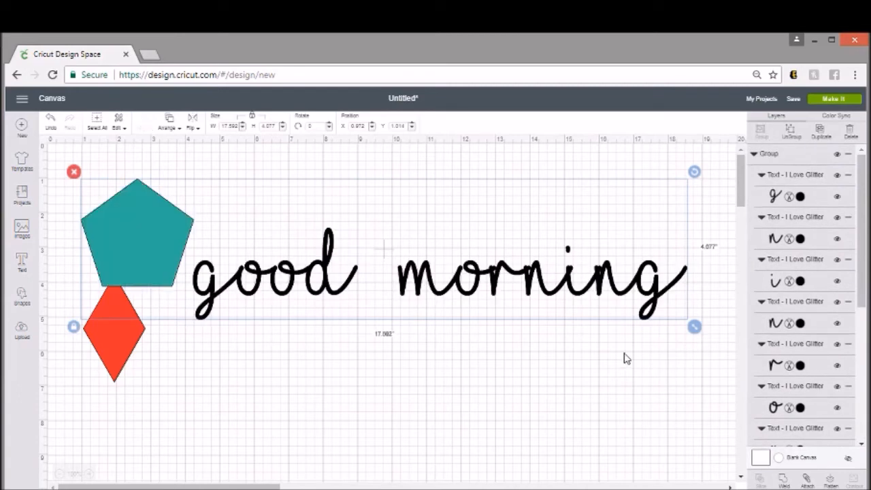
pyautogui.moveTo(497, 352)
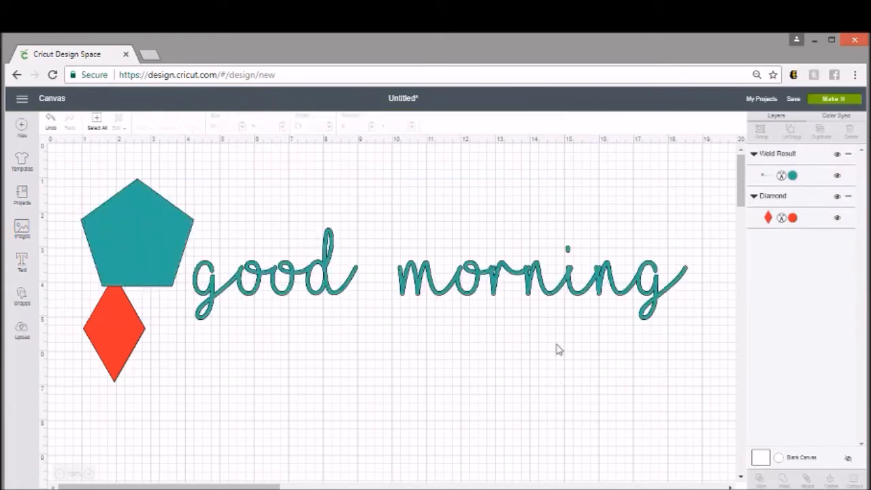
pyautogui.moveTo(311, 270)
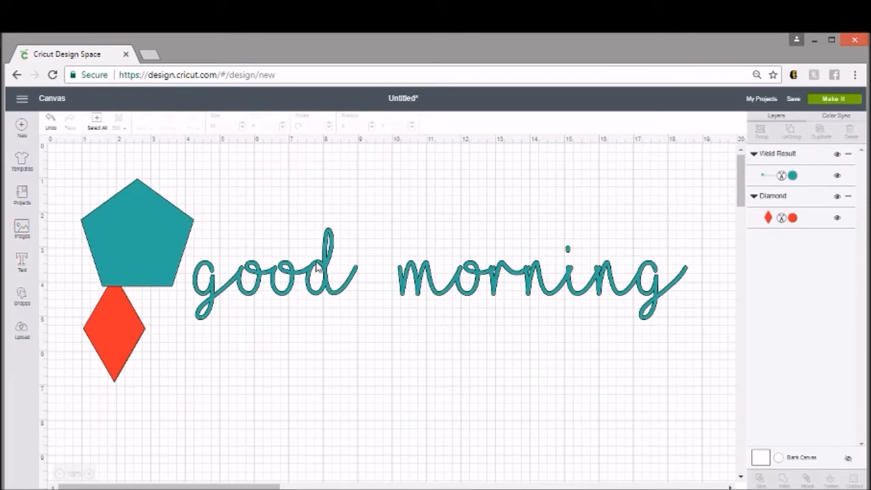
pyautogui.moveTo(340, 301)
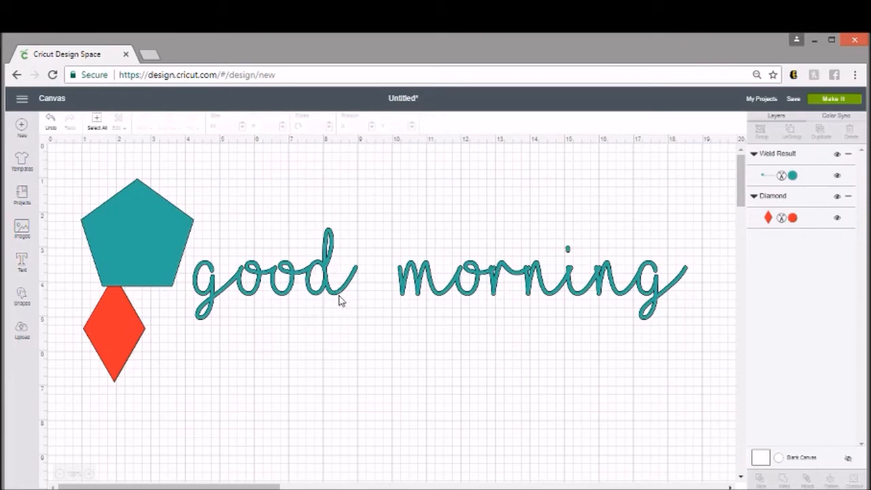
pyautogui.moveTo(180, 245)
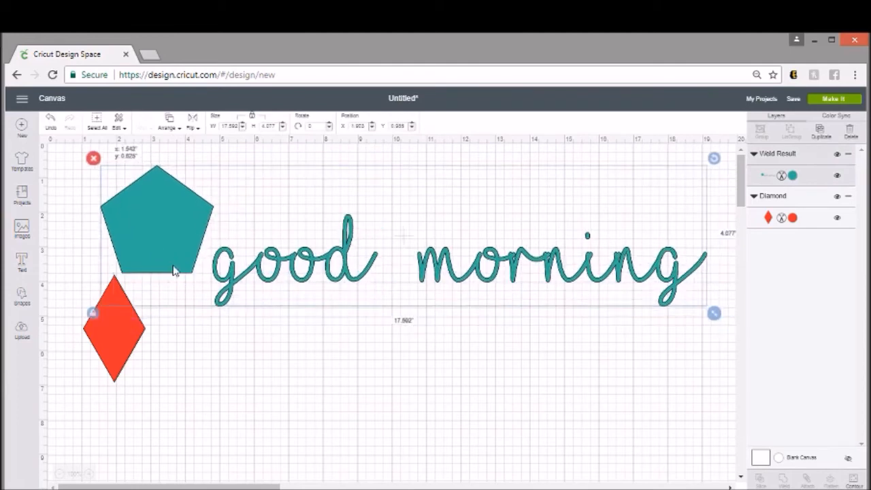
# Shift the welded text and pentagon, then drag the red diamond below the text.
pyautogui.moveTo(170, 265); pyautogui.dragTo(330, 347)
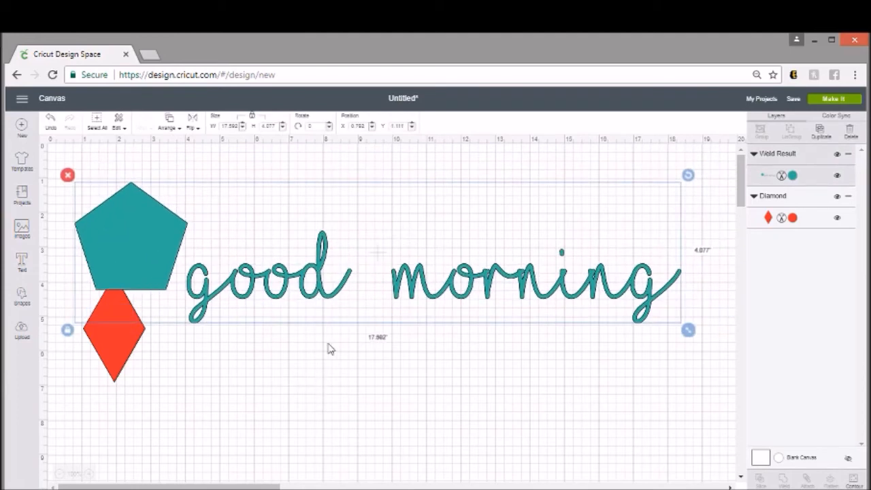
pyautogui.moveTo(209, 275)
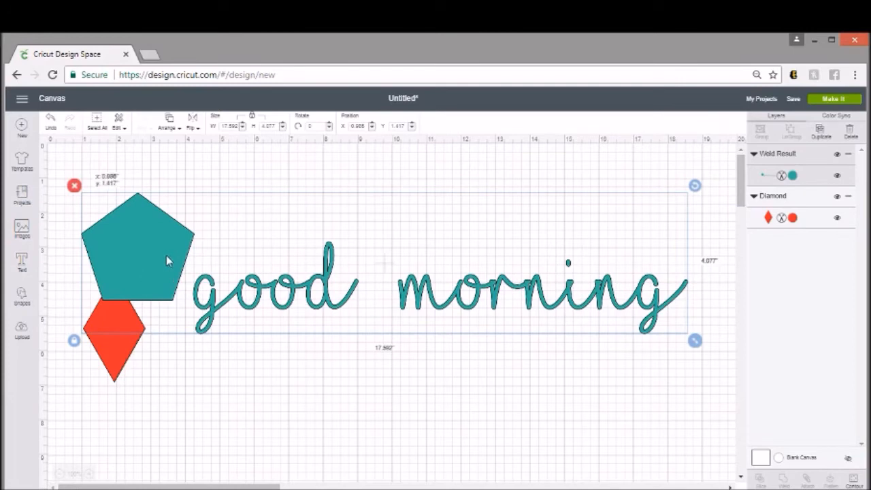
pyautogui.moveTo(114, 334); pyautogui.dragTo(407, 385)
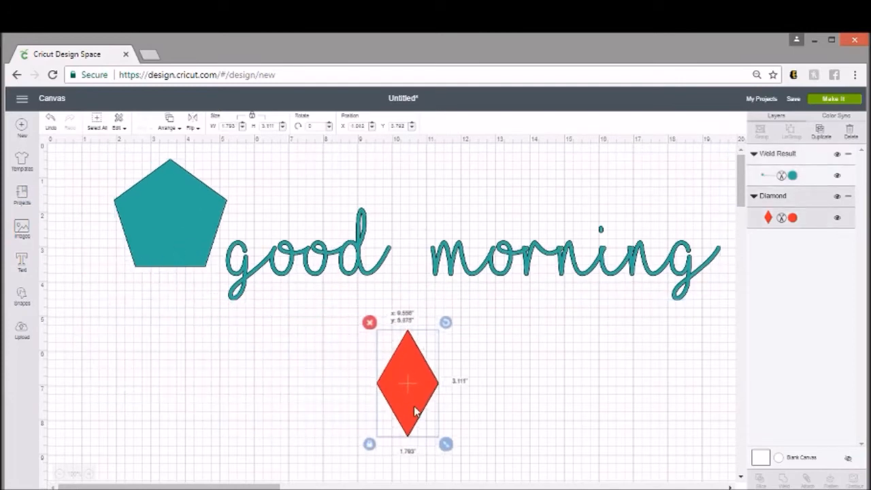
pyautogui.moveTo(407, 384); pyautogui.dragTo(403, 354)
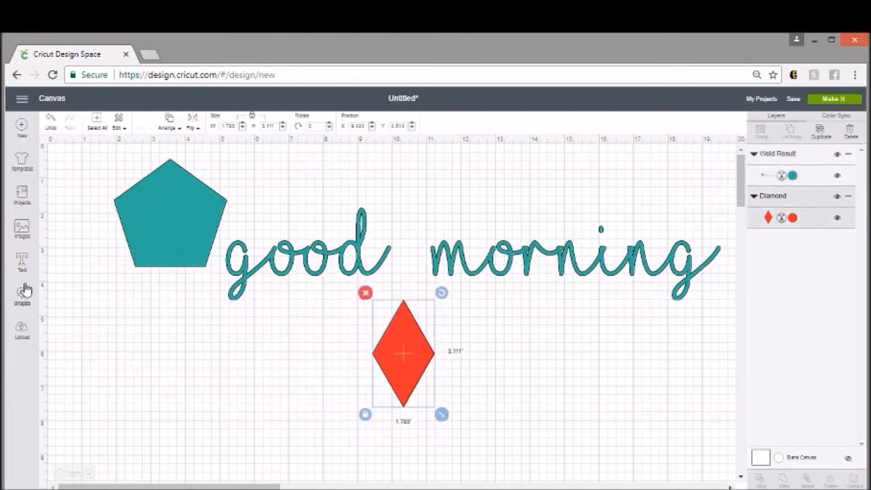
# Add a triangle, pentagon and diamond from Shapes to the canvas.
pyautogui.click(22, 297)
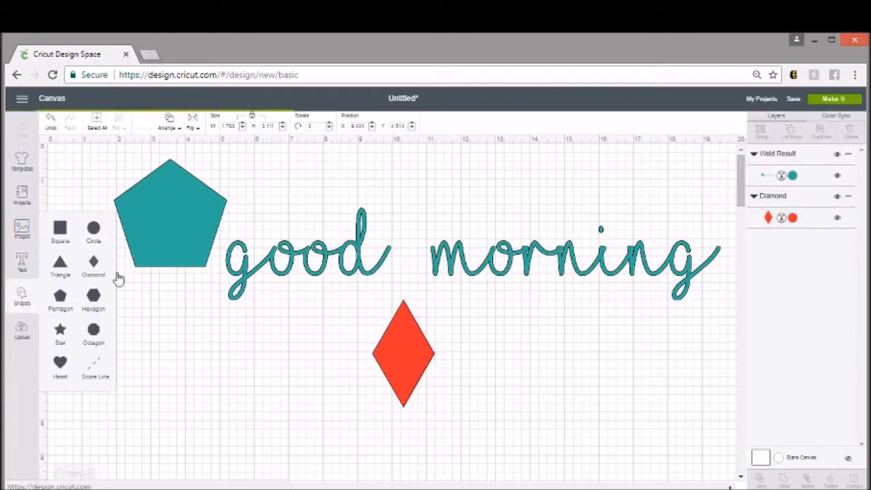
pyautogui.click(60, 265)
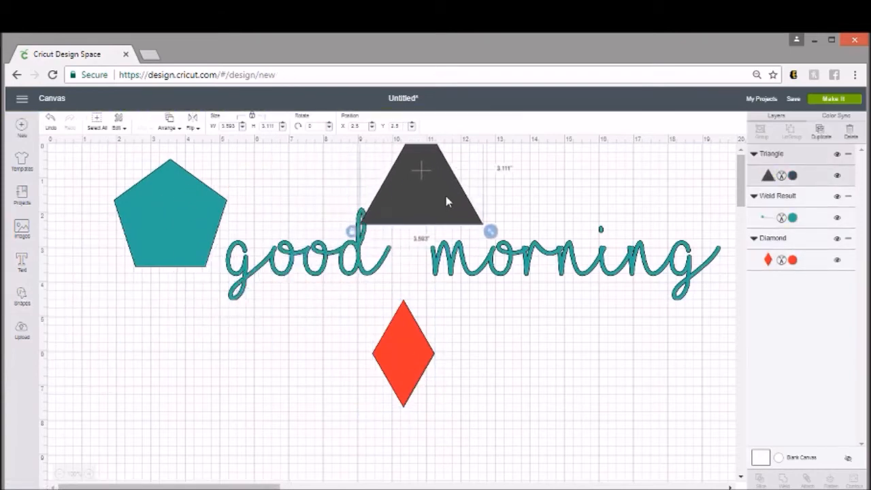
pyautogui.click(22, 300)
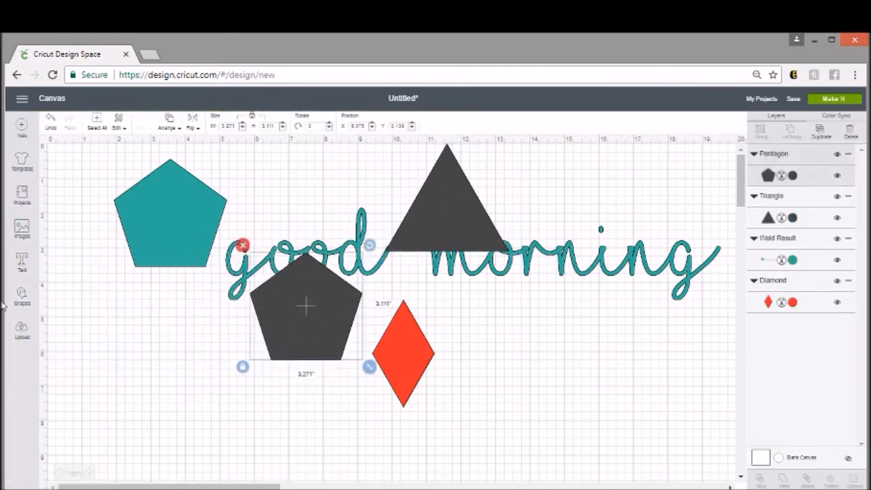
pyautogui.click(21, 296)
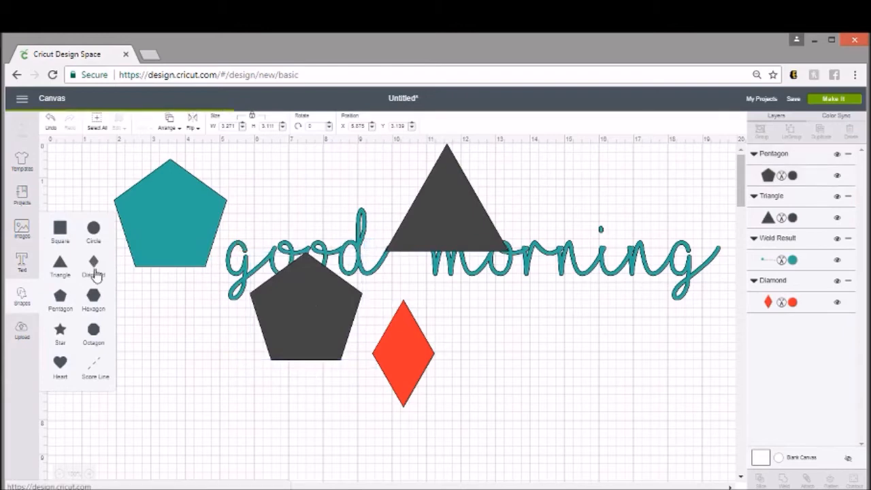
pyautogui.click(94, 265)
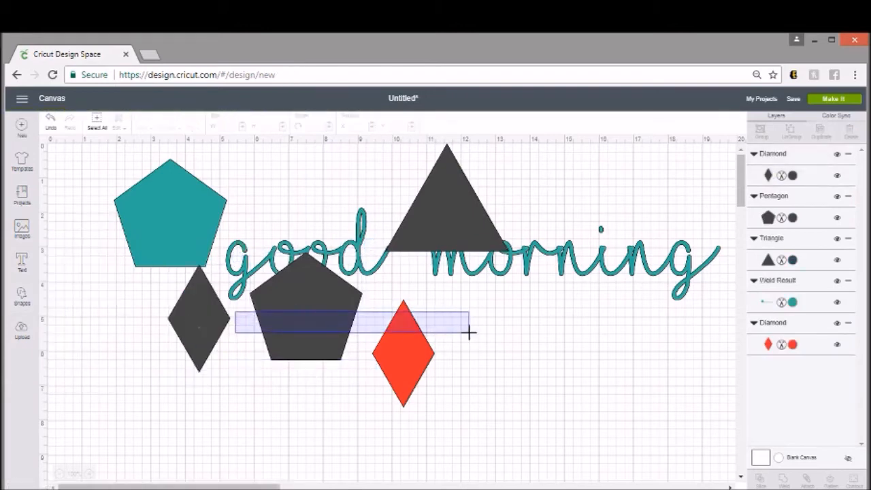
# Place the shapes over 'good' and 'morning' and preview the cutting mats.
pyautogui.moveTo(198, 320); pyautogui.dragTo(603, 275)
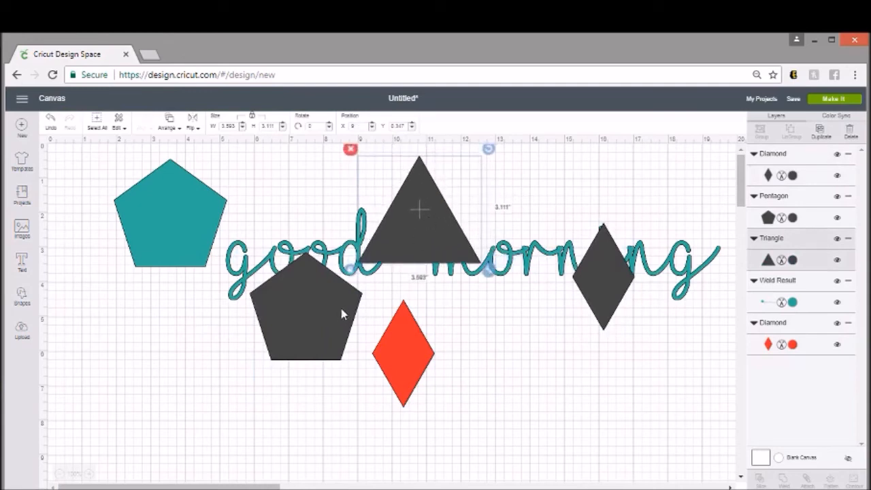
pyautogui.moveTo(307, 314); pyautogui.dragTo(272, 262)
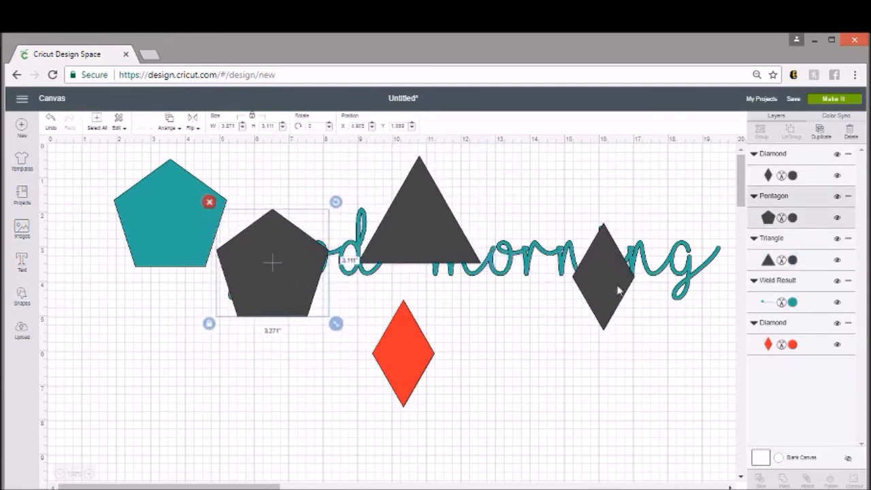
pyautogui.click(448, 197)
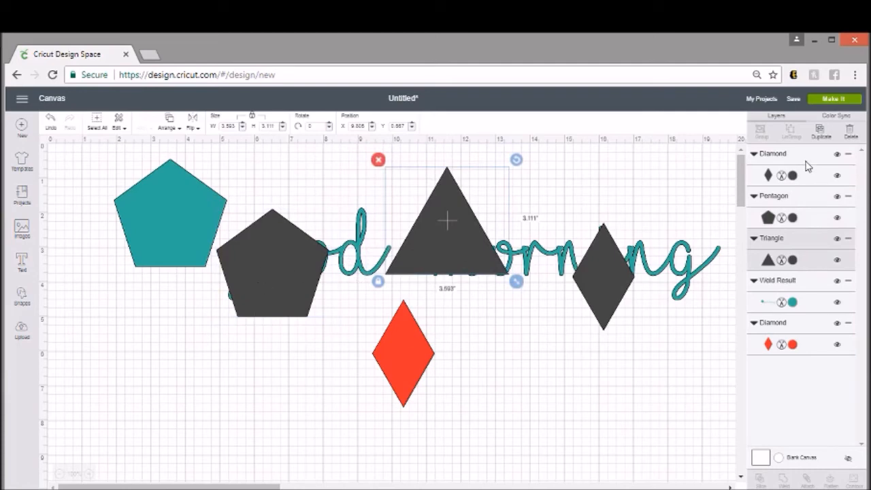
pyautogui.click(834, 99)
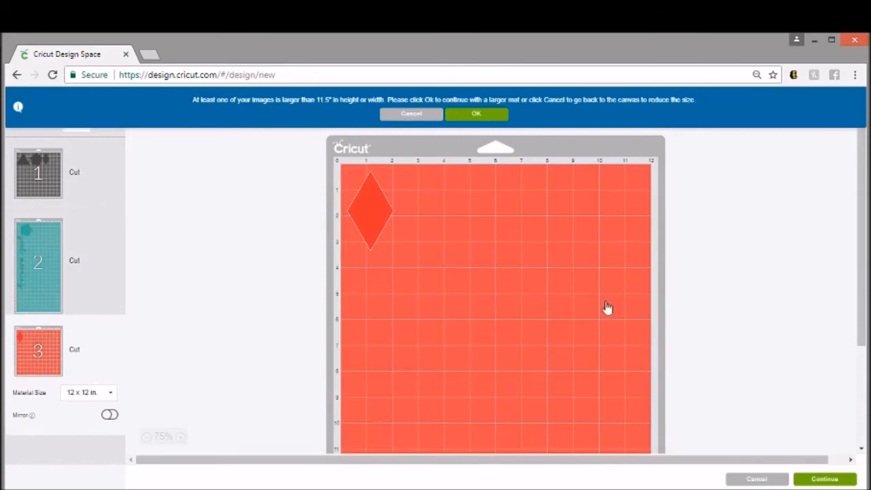
pyautogui.click(412, 114)
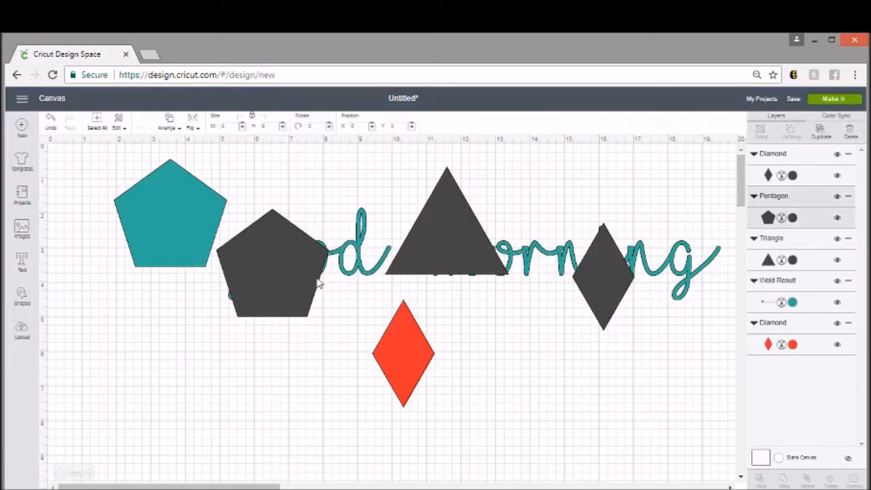
# Attach the grey pentagon, triangle and diamond into one group over the lettering.
pyautogui.click(272, 262)
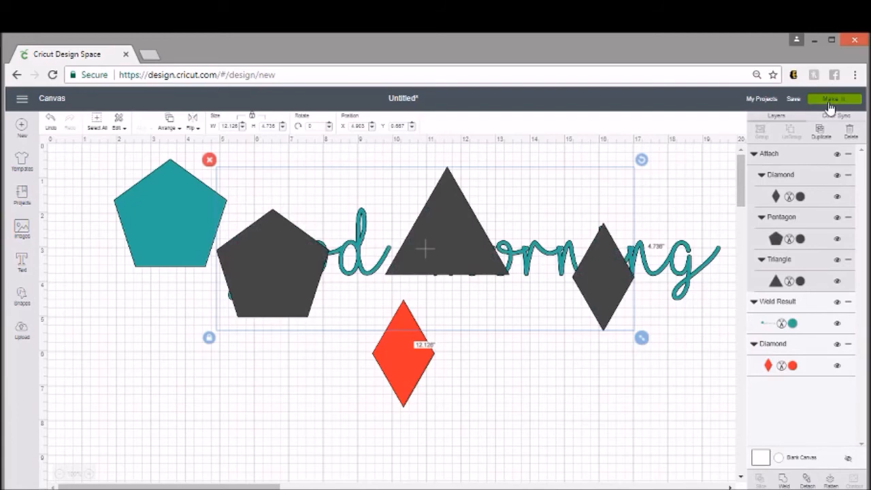
# Preview the attached grey shapes on mat 1 in Make It, then cancel back to the canvas.
pyautogui.click(834, 99)
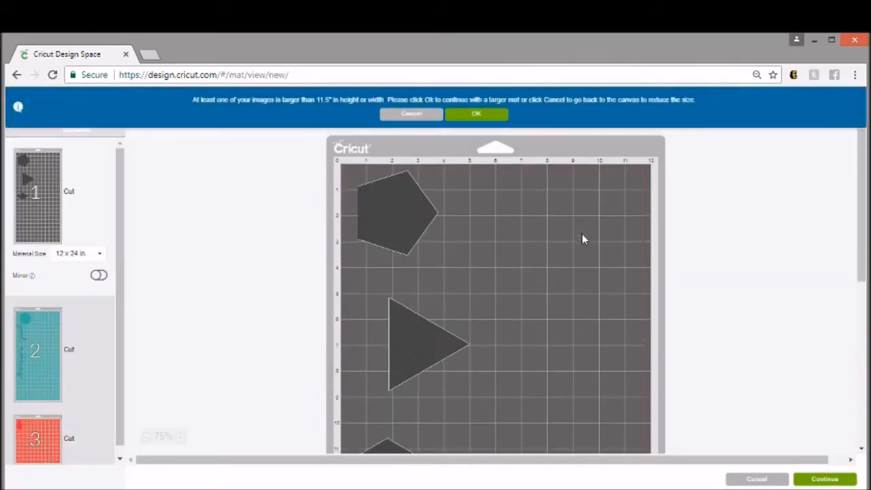
pyautogui.scroll(-3)
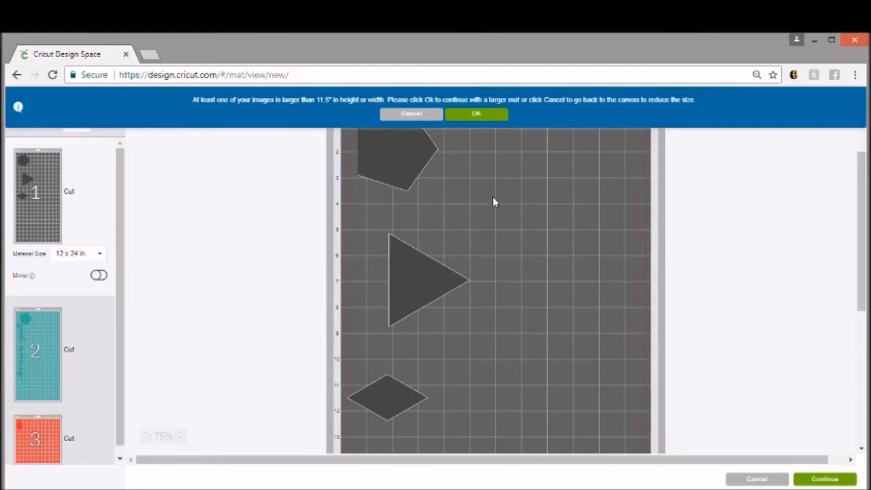
pyautogui.moveTo(470, 230)
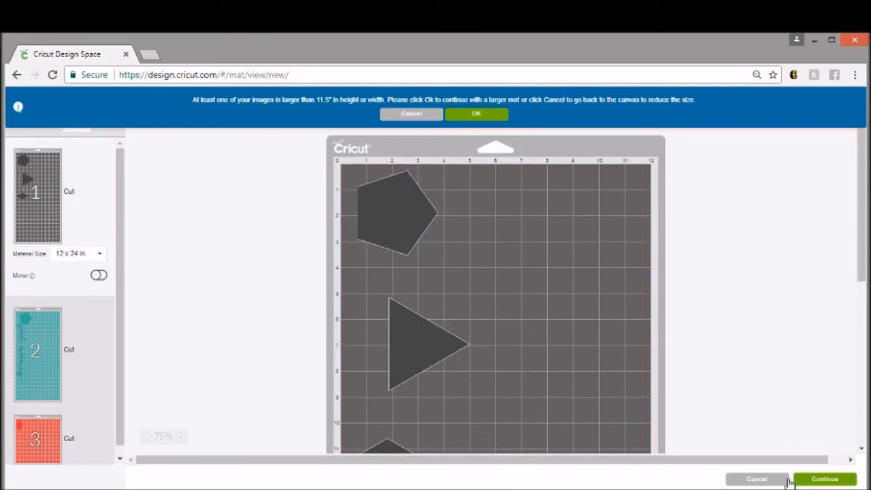
pyautogui.click(412, 113)
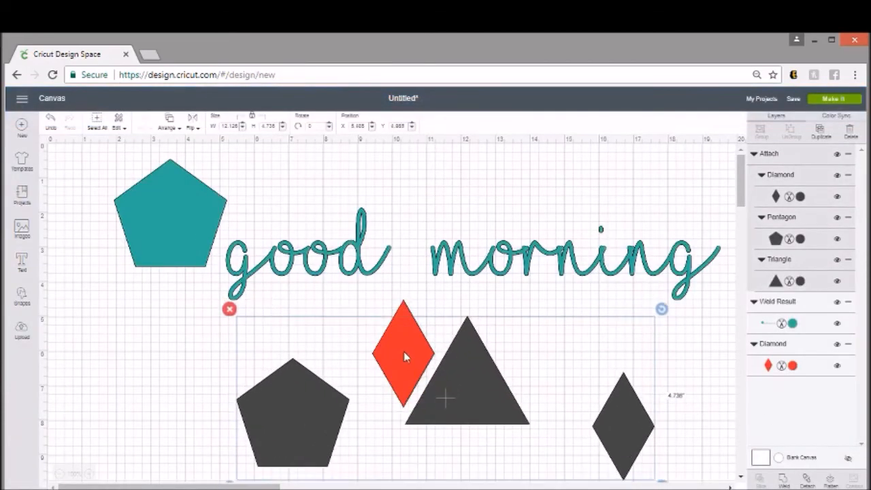
# Select the red diamond and drag it up against the triangle.
pyautogui.click(404, 354)
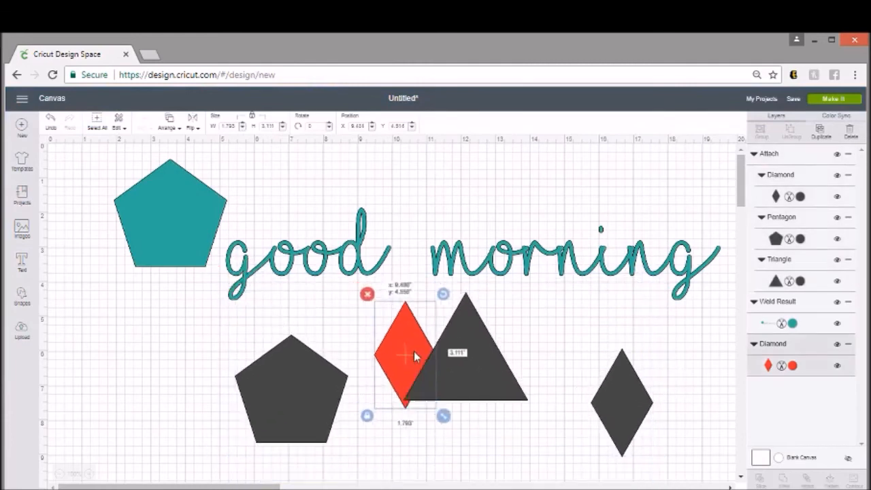
pyautogui.moveTo(405, 354); pyautogui.dragTo(406, 317)
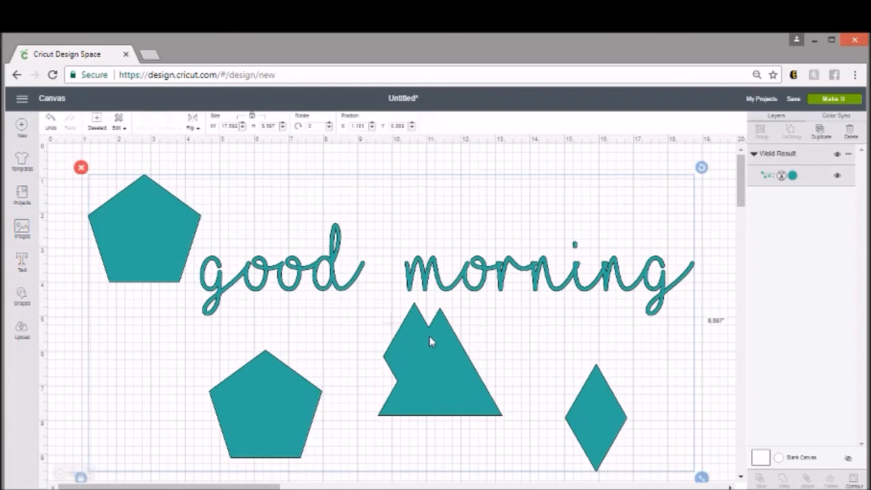
pyautogui.moveTo(516, 236)
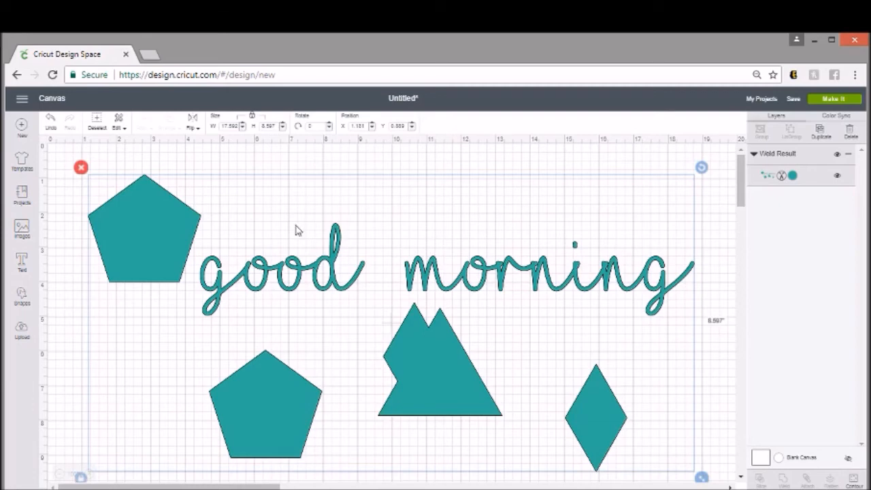
pyautogui.moveTo(436, 271)
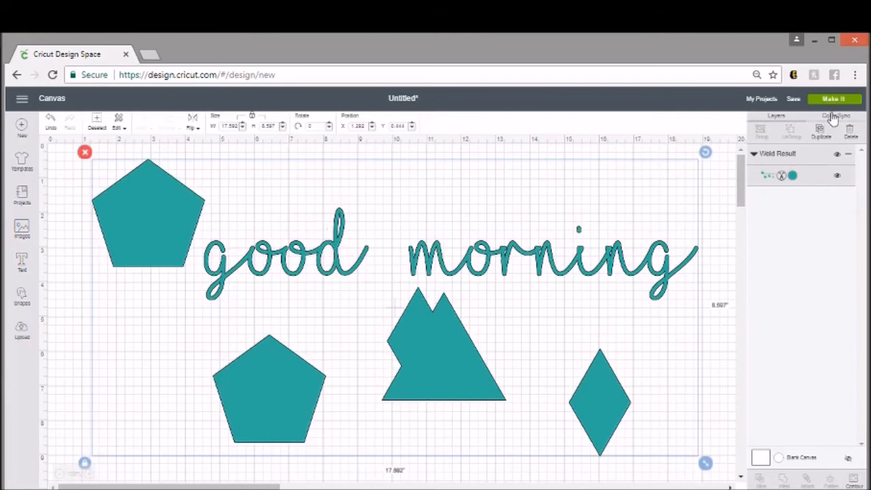
pyautogui.click(835, 99)
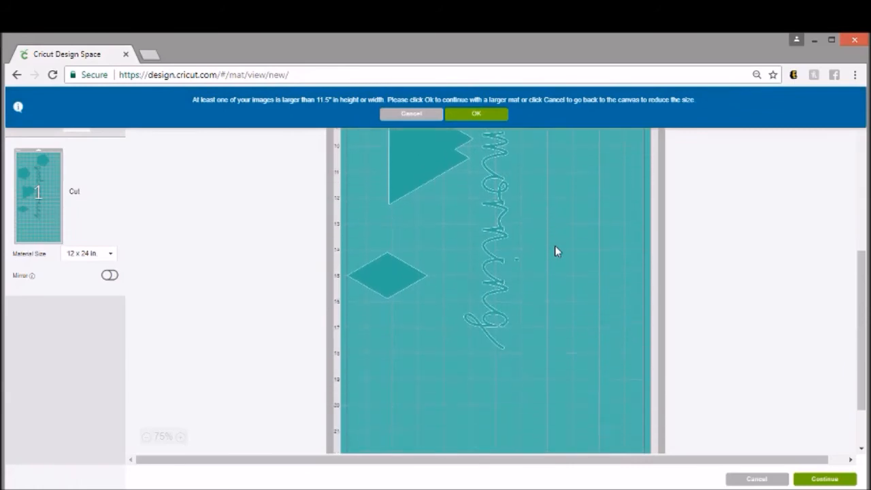
pyautogui.scroll(3)
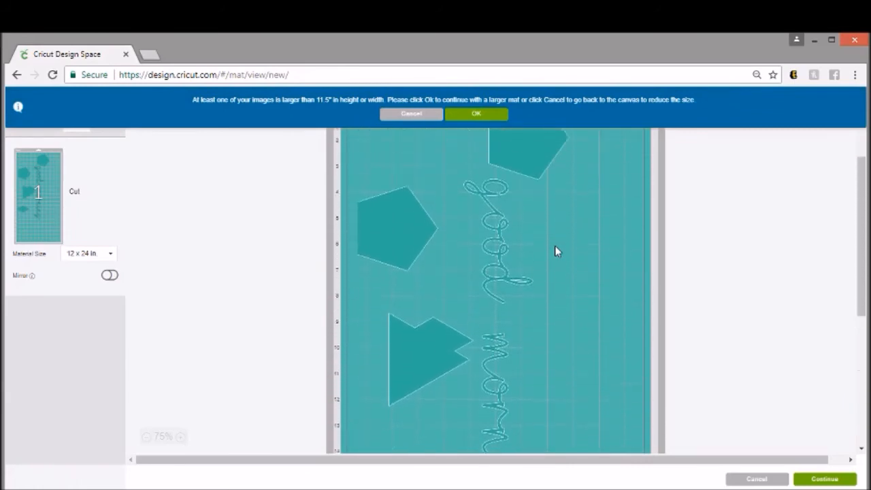
pyautogui.scroll(3)
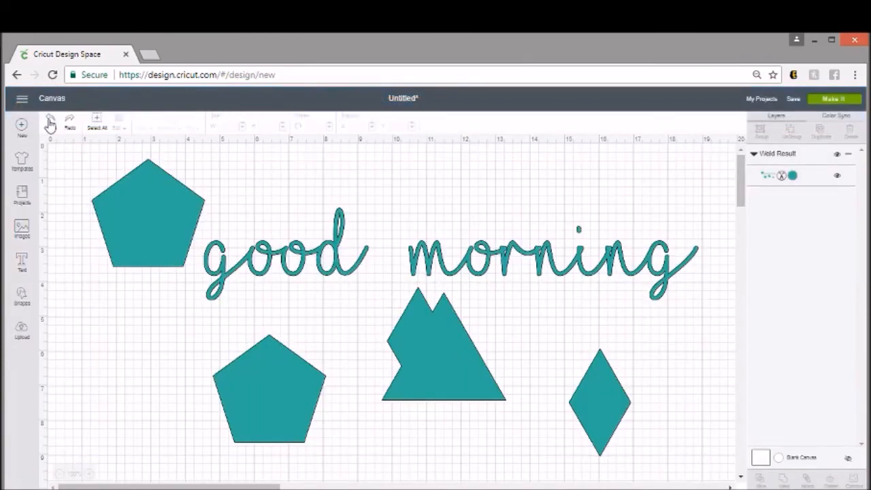
# Select the grouped 'good morning' text and undo the weld back to separate letter layers.
pyautogui.scroll(3)
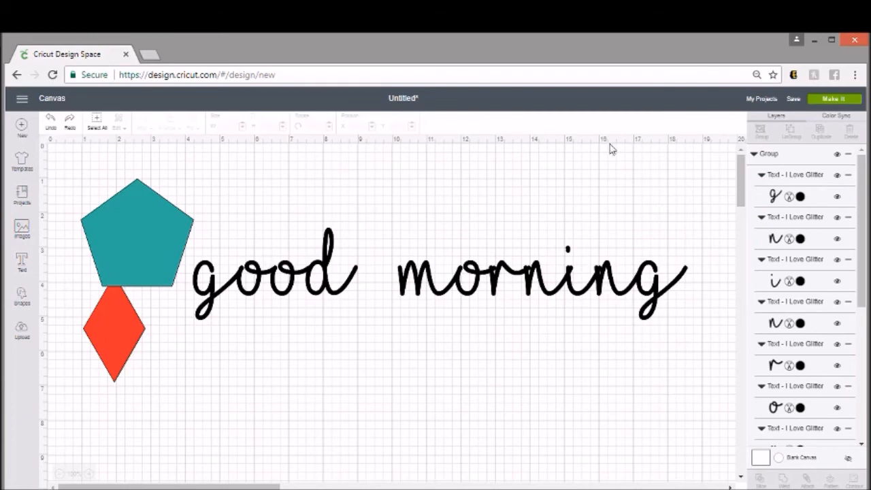
pyautogui.click(435, 276)
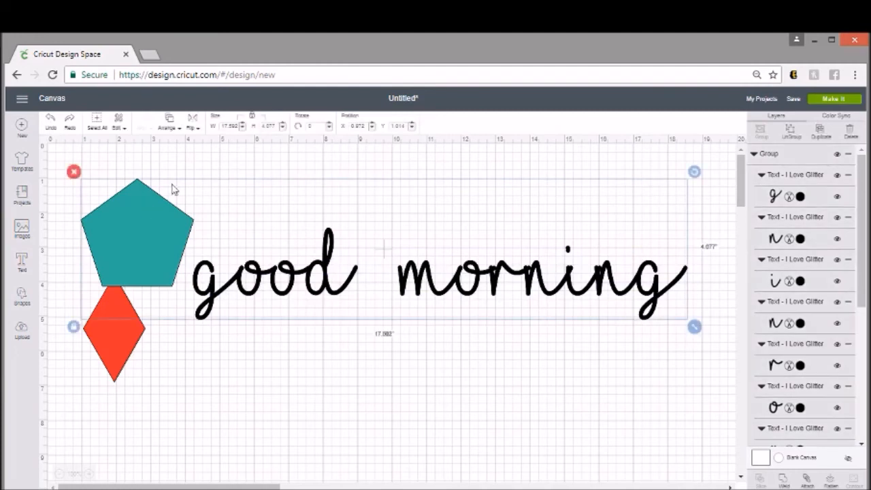
pyautogui.moveTo(405, 363)
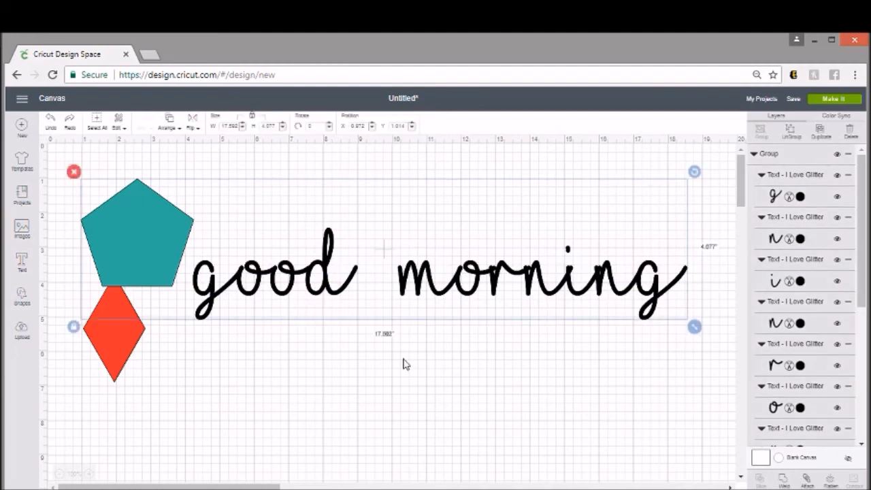
pyautogui.click(191, 196)
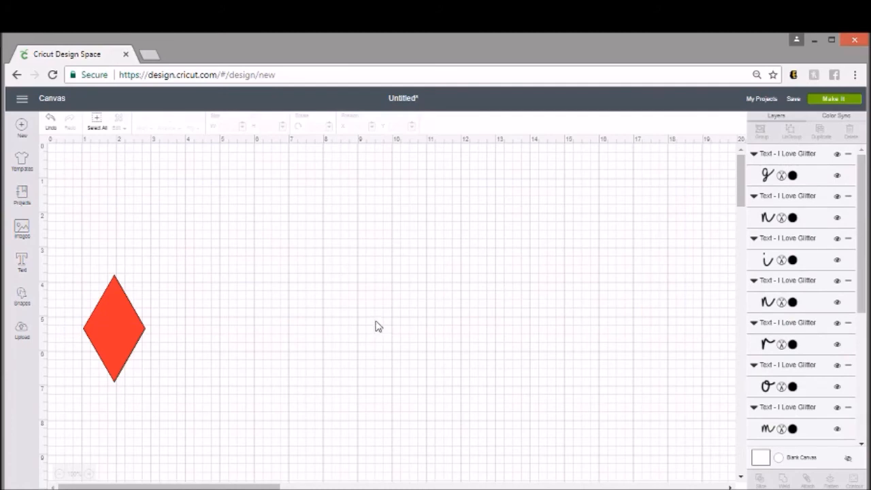
pyautogui.moveTo(261, 232)
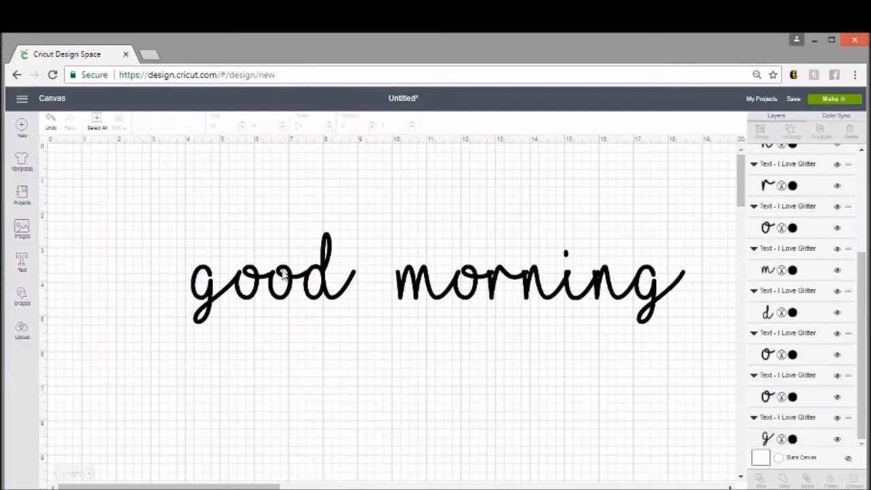
pyautogui.moveTo(701, 295)
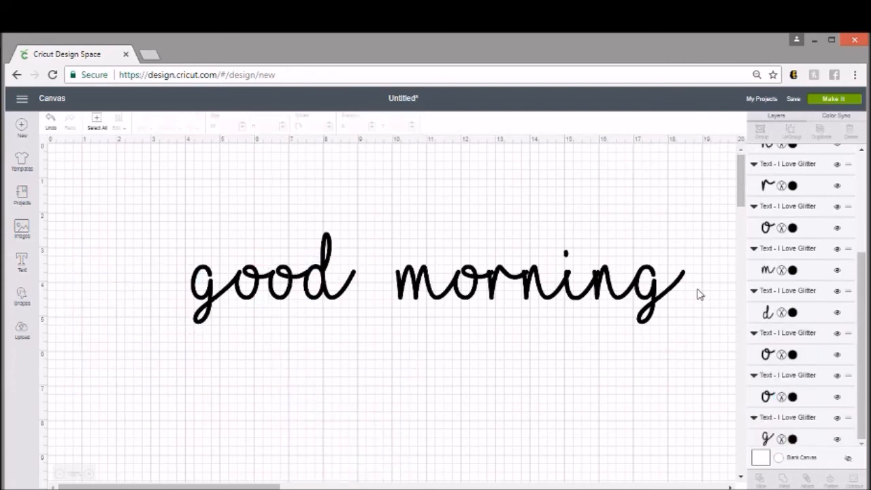
# Group all the 'good morning' letters and nudge the grouped text up and left.
pyautogui.click(435, 279)
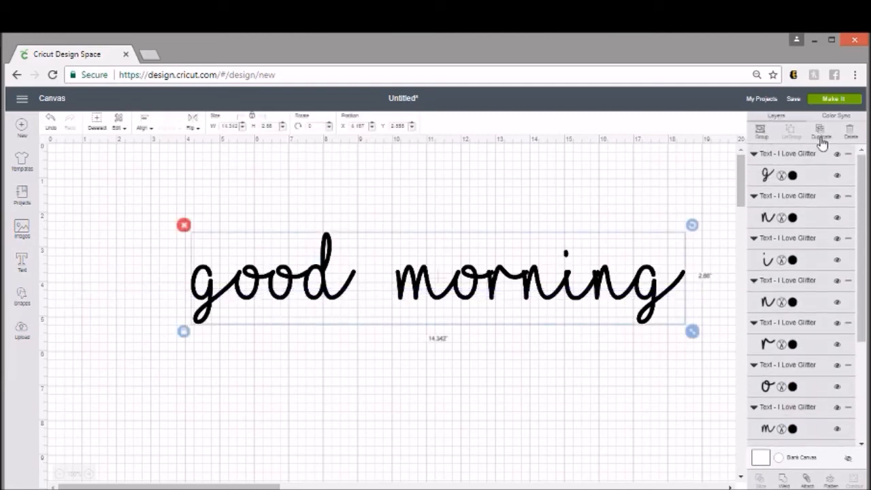
pyautogui.click(762, 131)
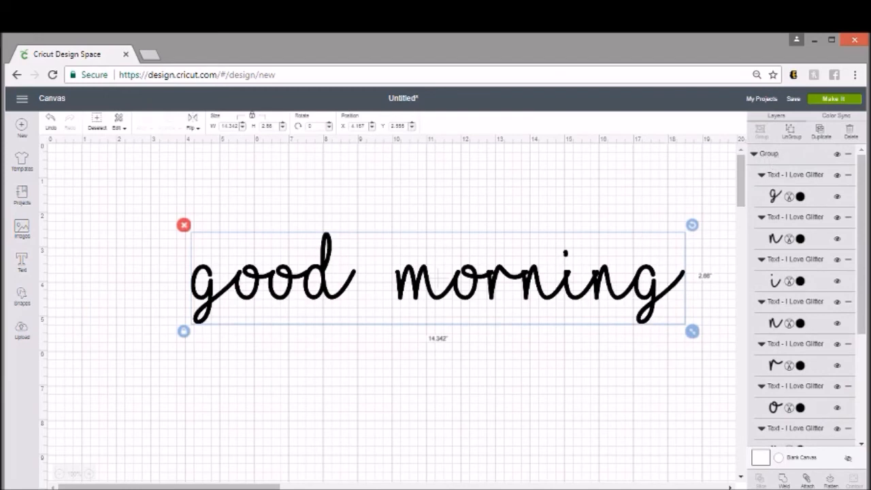
pyautogui.click(783, 480)
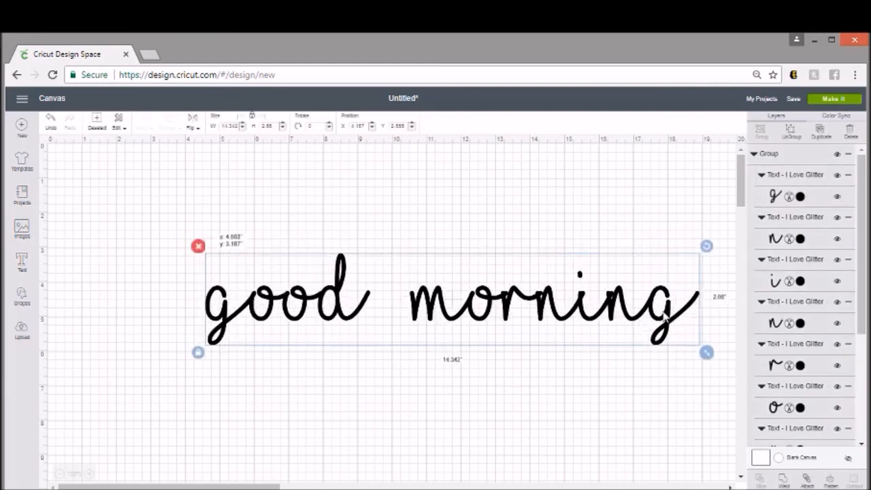
pyautogui.moveTo(449, 297); pyautogui.dragTo(402, 282)
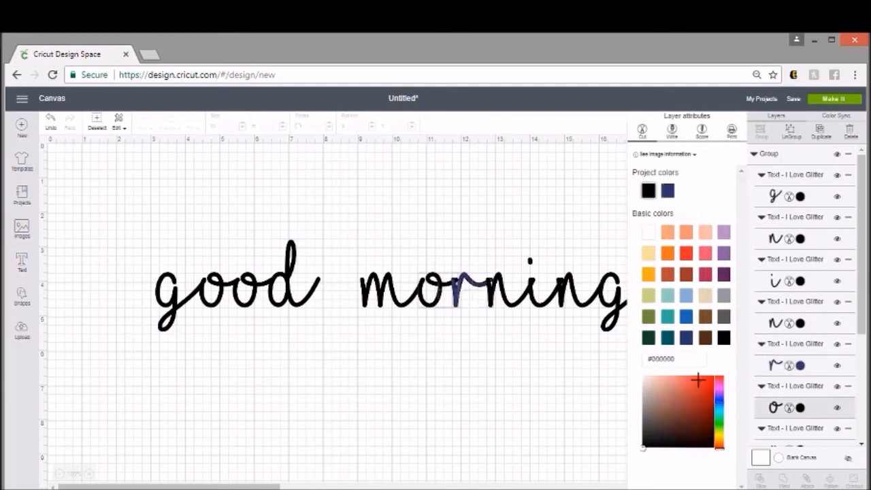
# Colour the 'o' blue and the 'n' wine red, then select the whole group.
pyautogui.click(686, 316)
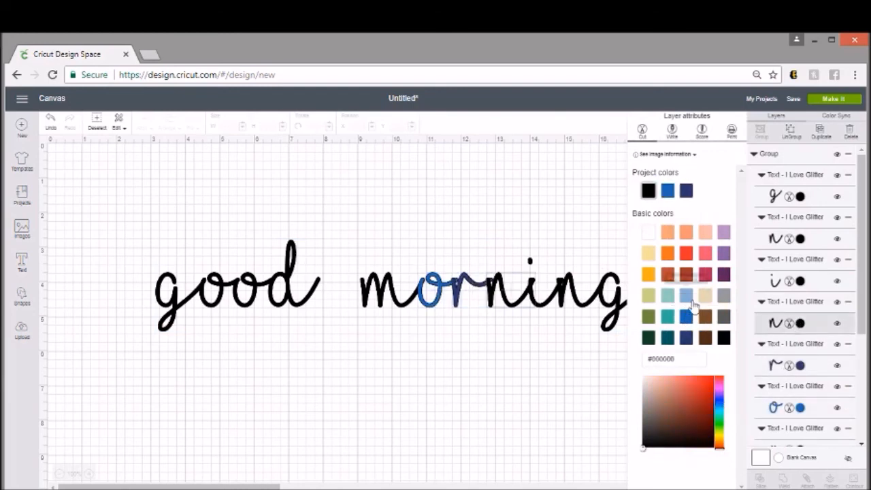
pyautogui.click(686, 275)
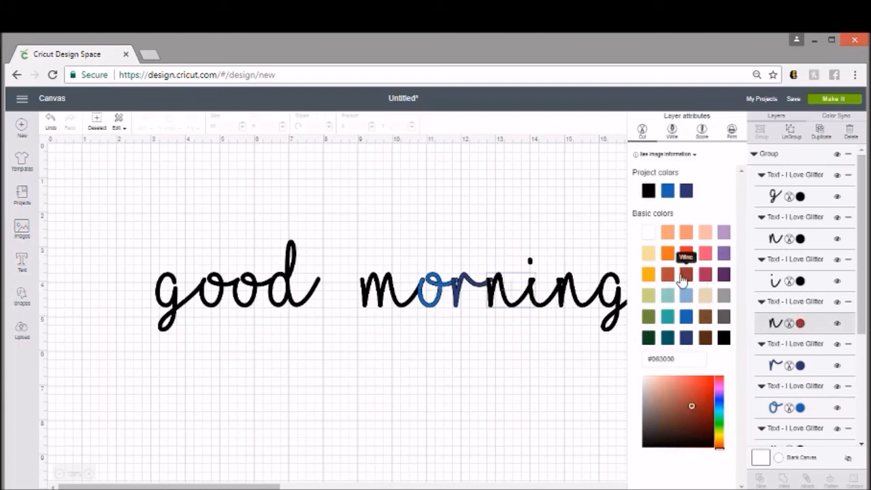
pyautogui.click(686, 275)
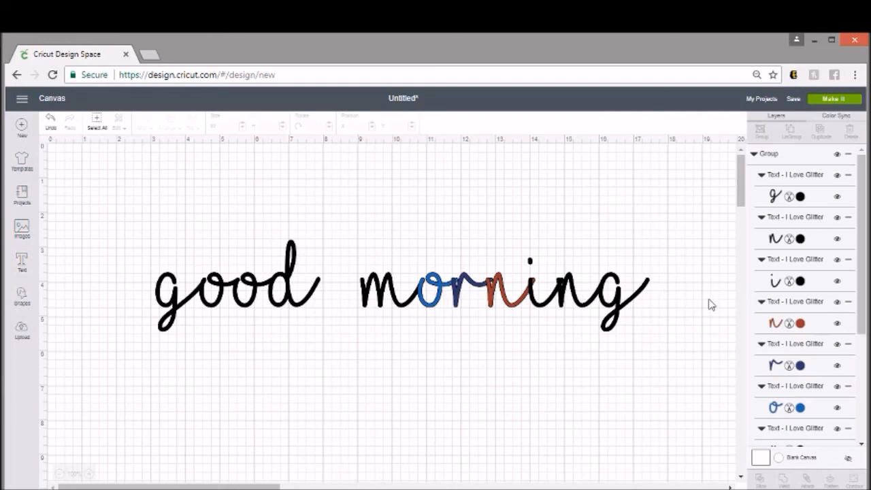
pyautogui.click(401, 286)
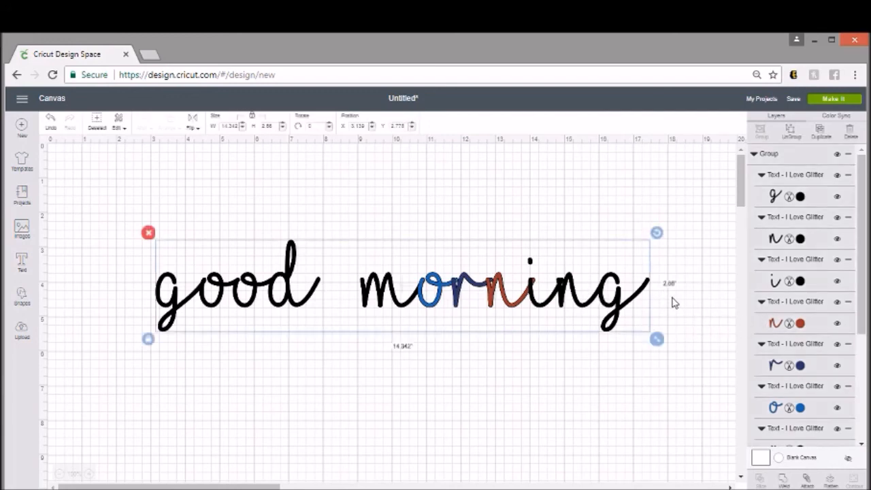
pyautogui.moveTo(668, 362)
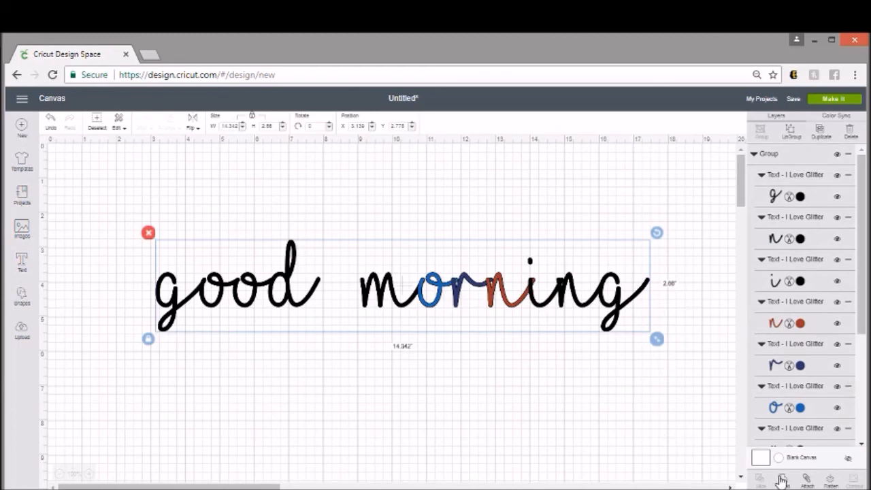
# Weld the selected coloured letters into a single black Weld Result layer.
pyautogui.click(782, 480)
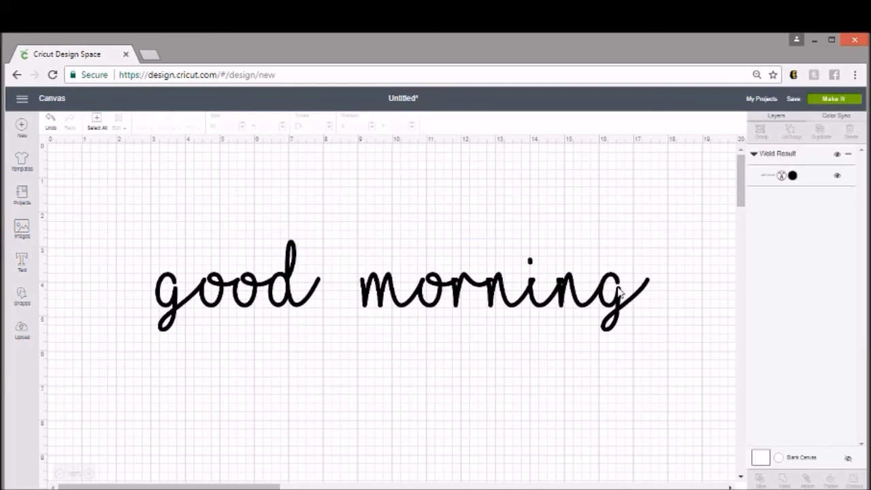
pyautogui.moveTo(616, 319)
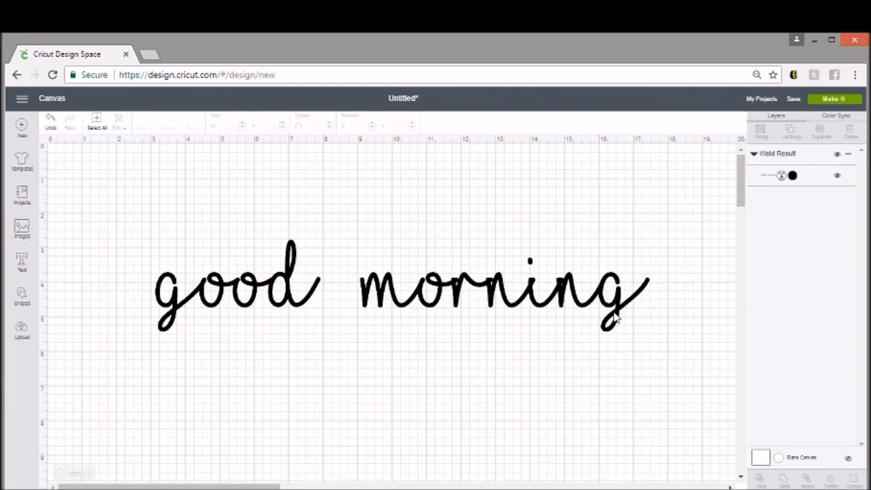
pyautogui.moveTo(534, 317)
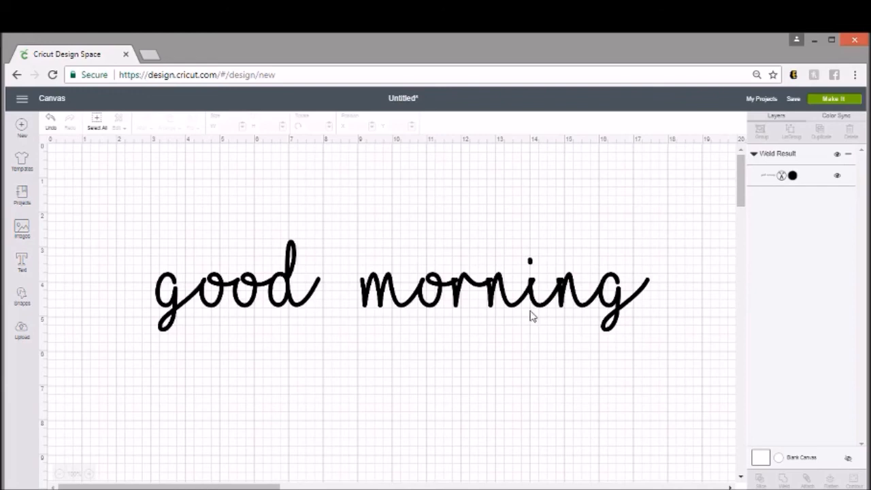
pyautogui.moveTo(526, 333)
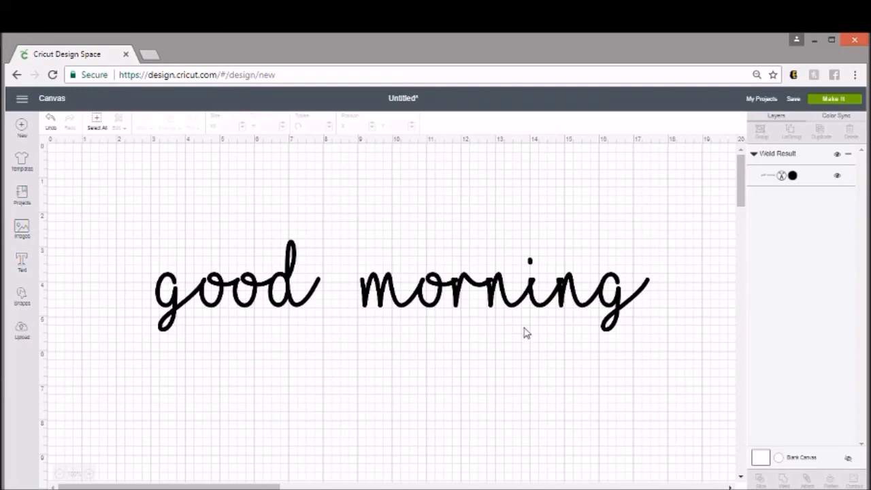
pyautogui.moveTo(528, 322)
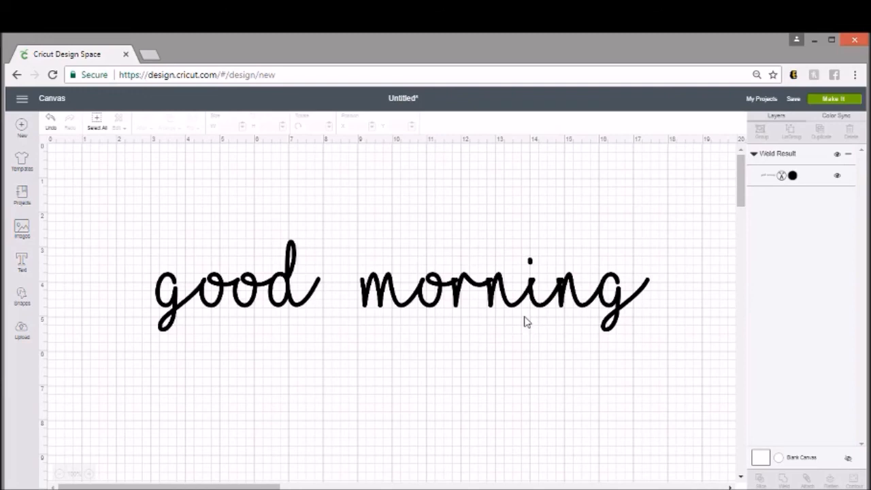
pyautogui.moveTo(538, 306)
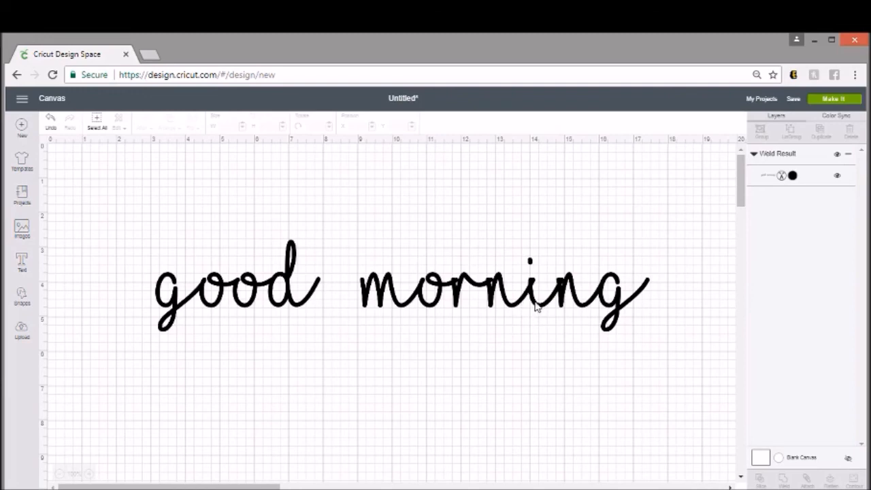